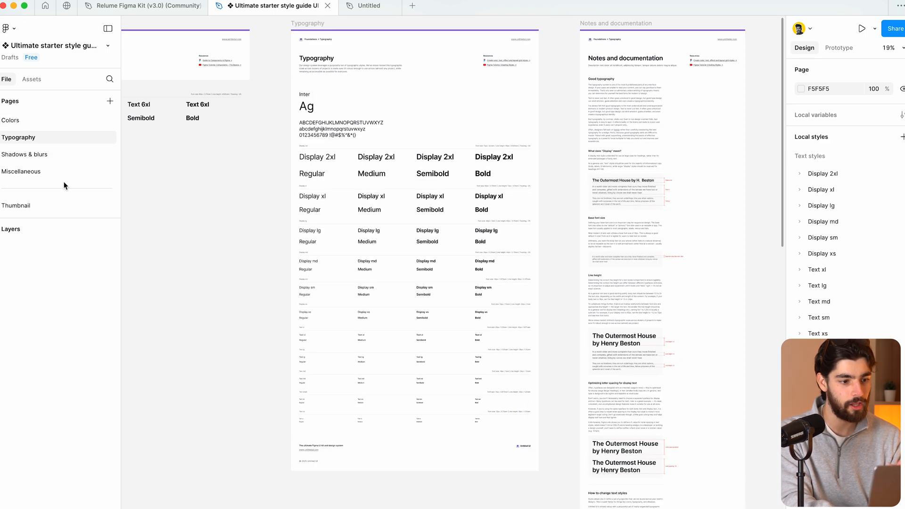
- Browse the Shadows & blurs, Miscellaneous and Colors pages, then land back on Typography
click(25, 154)
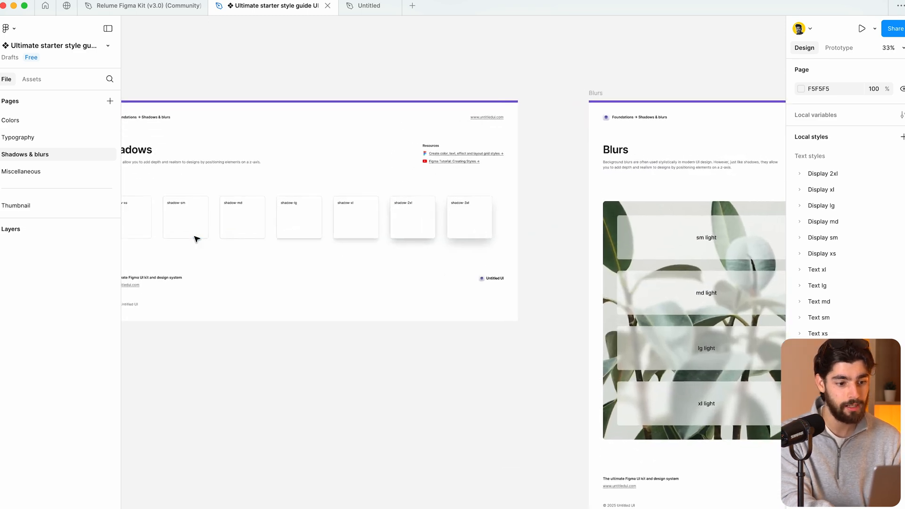
click(22, 172)
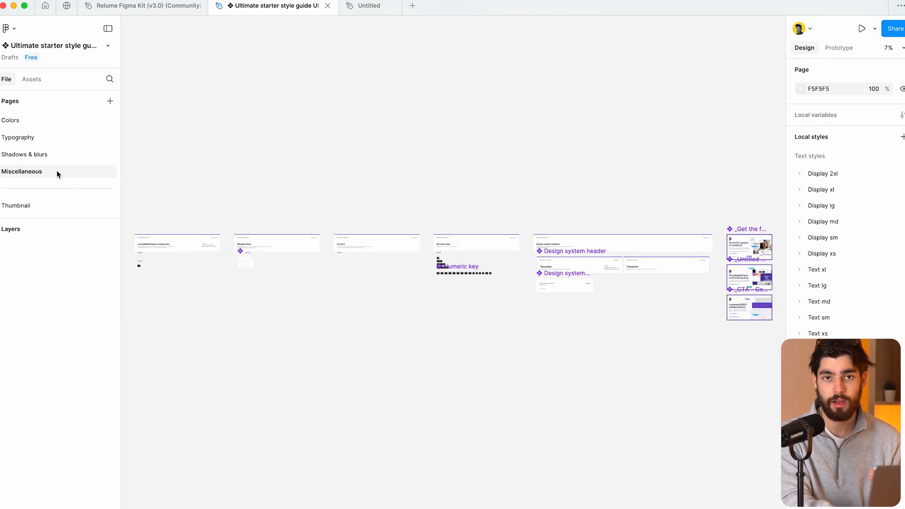
mouse_move(414, 294)
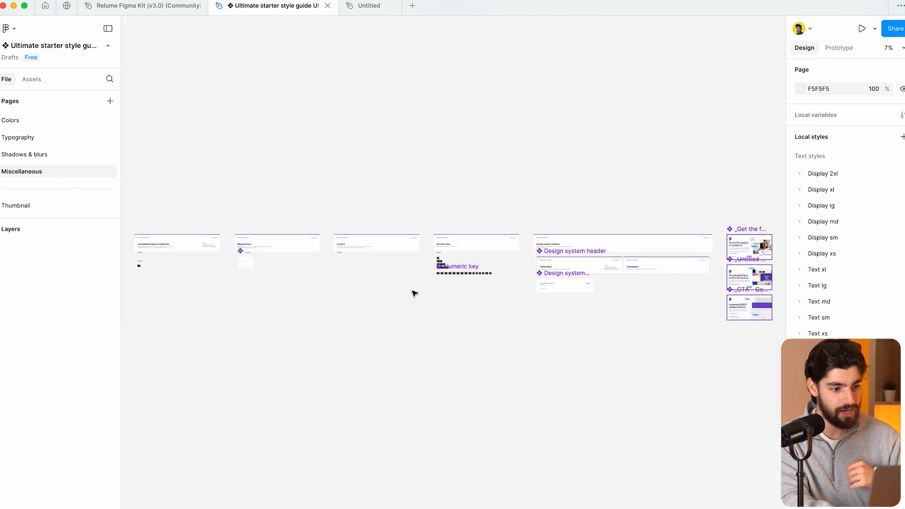
click(10, 119)
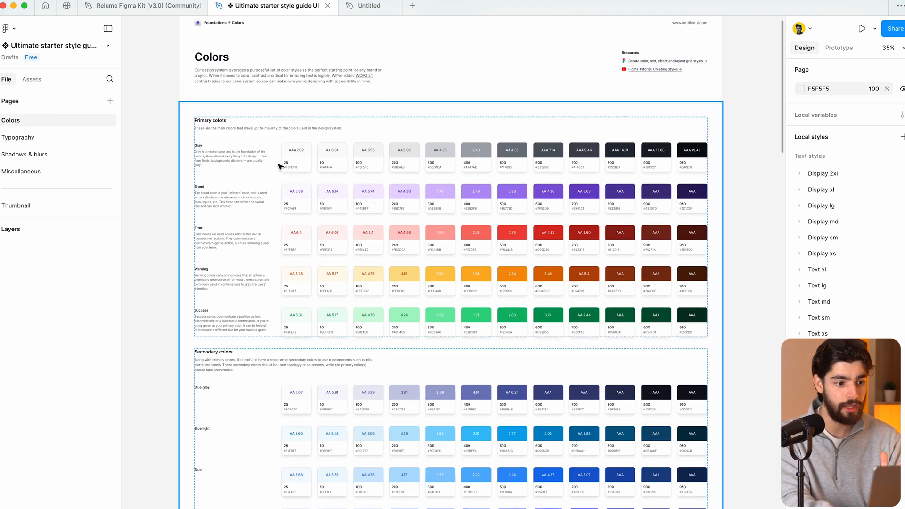
scroll(down, 3)
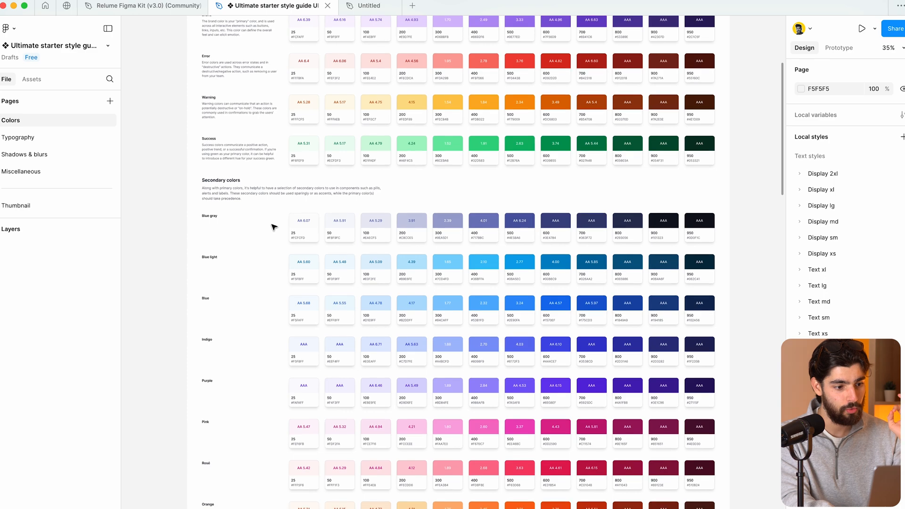
scroll(down, 3)
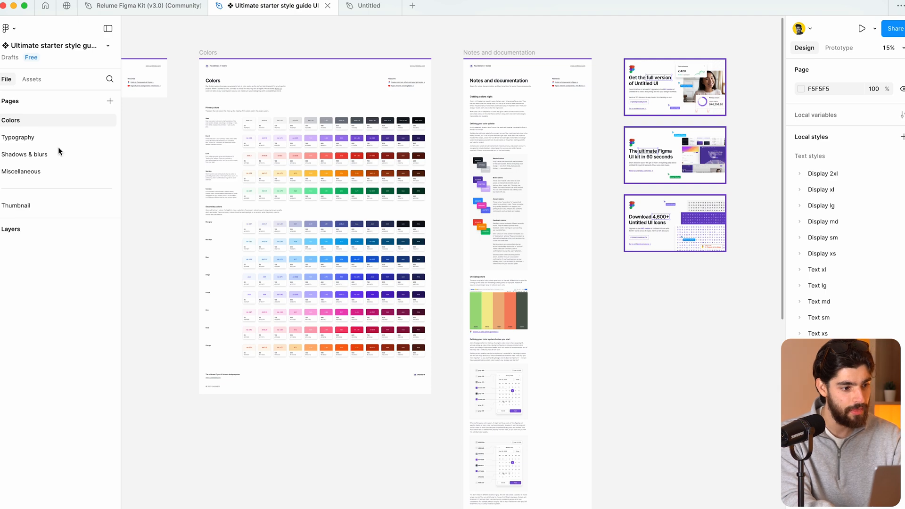
click(18, 138)
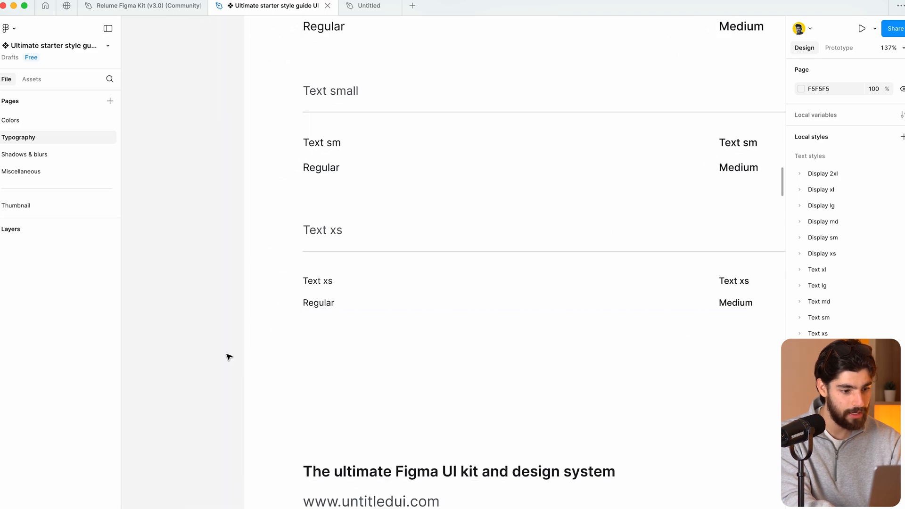
- Switch to the Rebank project in Relume and view its sitemap and wireframes
click(369, 6)
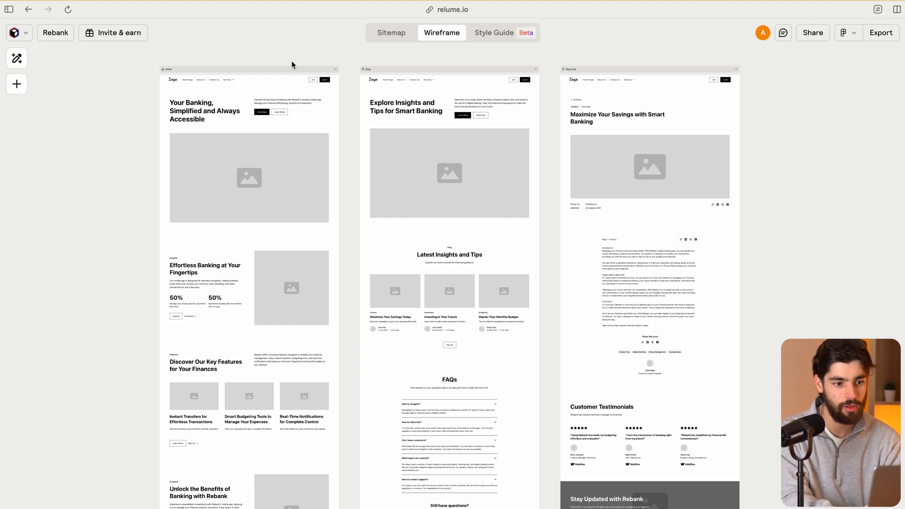
scroll(down, 3)
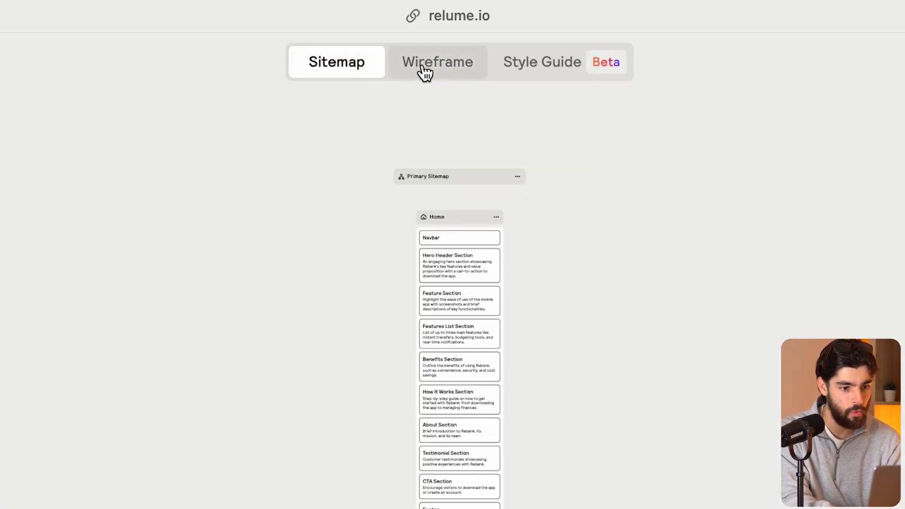
click(437, 62)
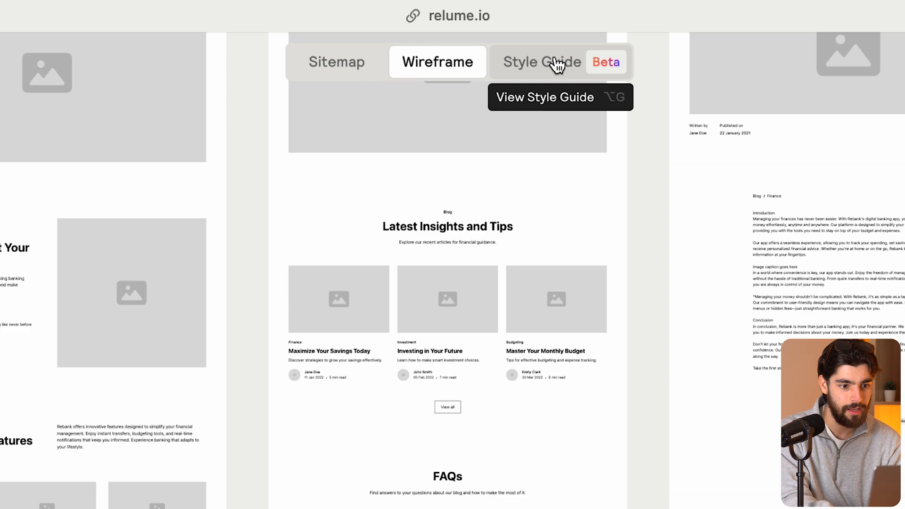
- Show the style guide and hit Surprise me repeatedly to regenerate the whole concept
click(542, 62)
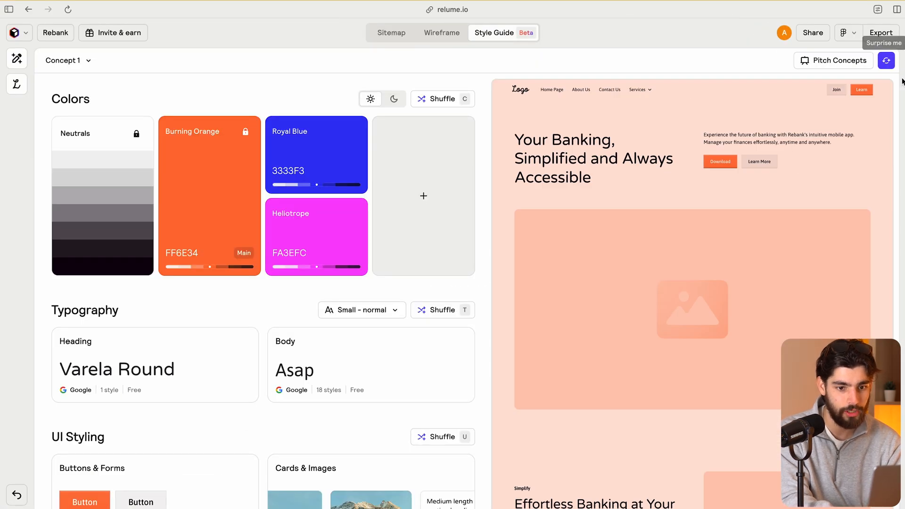
mouse_move(362, 391)
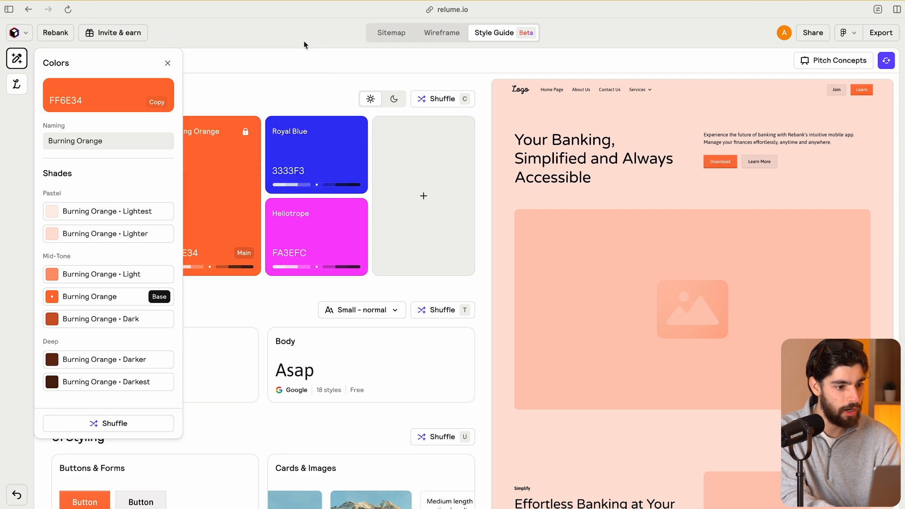
click(168, 63)
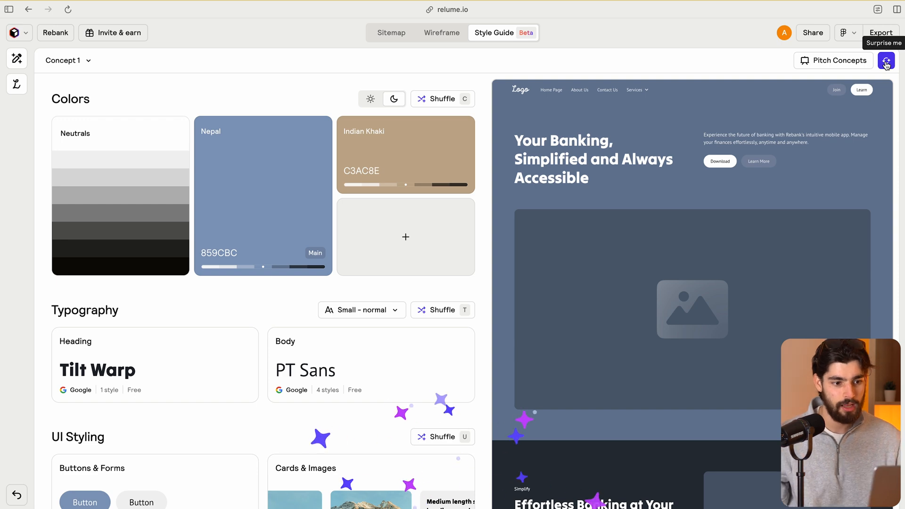
click(887, 60)
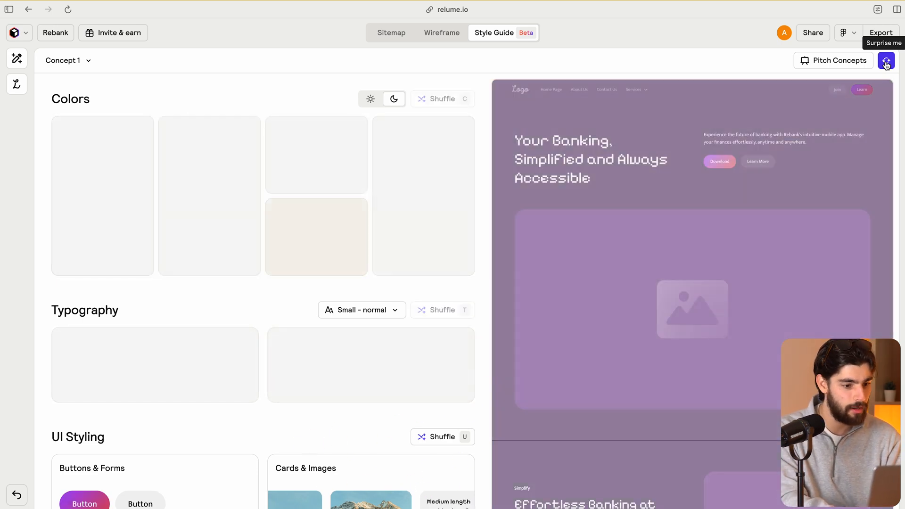
click(887, 60)
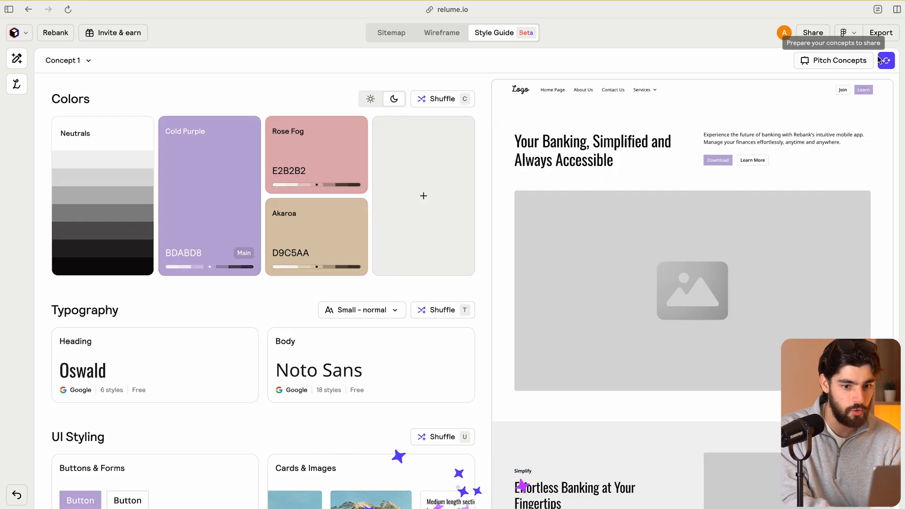
- Regenerate once more, then nudge the main colour's hue and shade toward Tangerine orange F58302
click(886, 60)
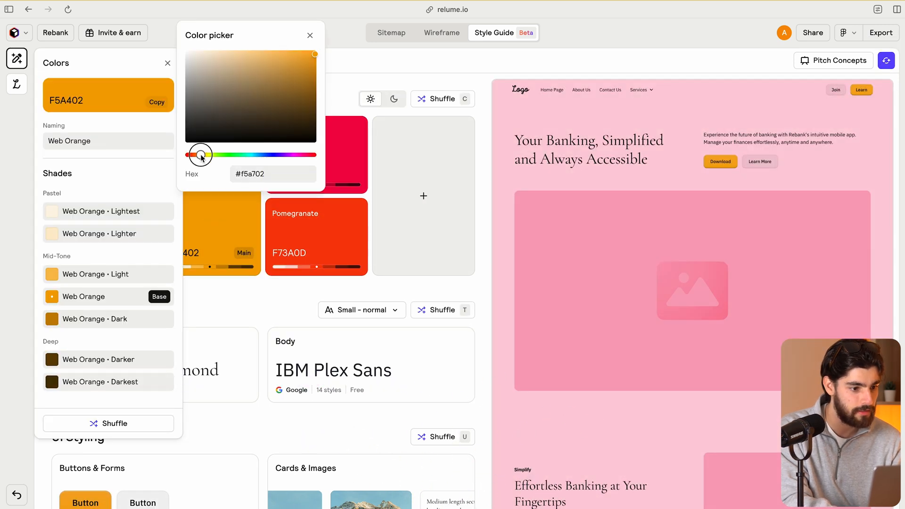
click(310, 35)
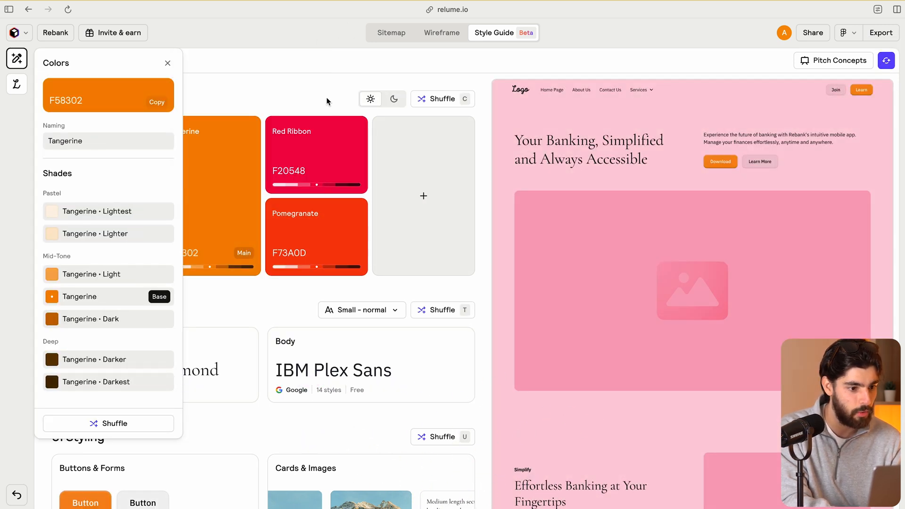
click(168, 63)
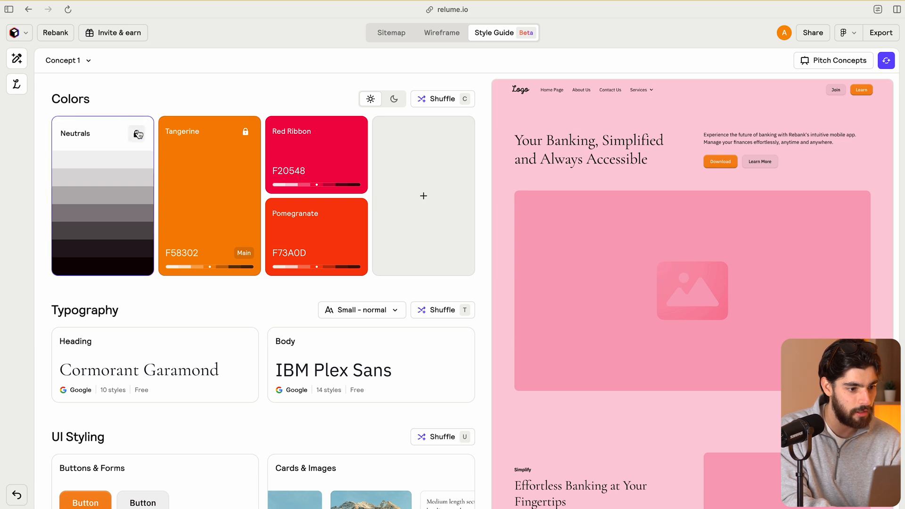
mouse_move(427, 99)
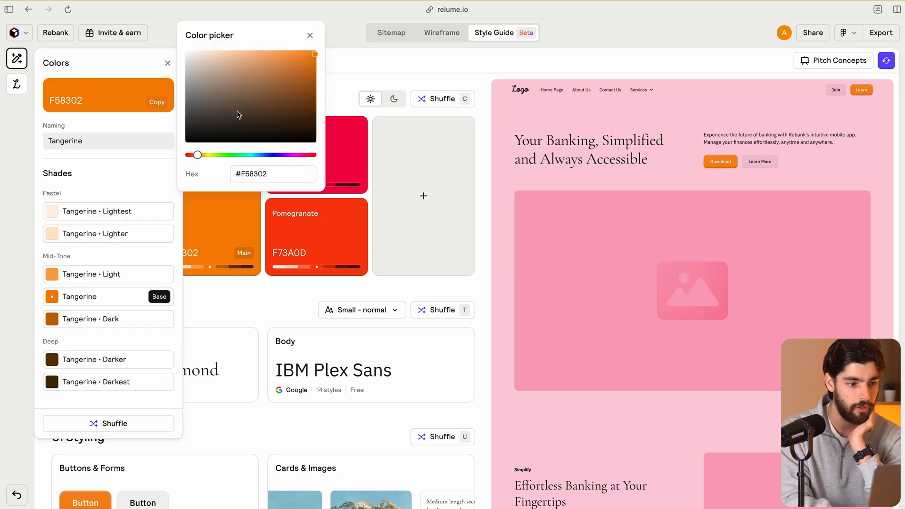
drag(315, 54, 190, 89)
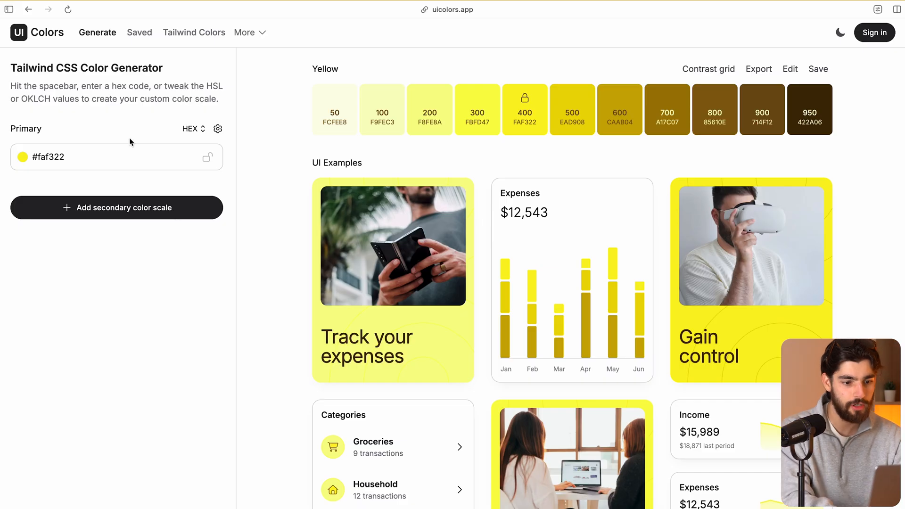
mouse_move(65, 176)
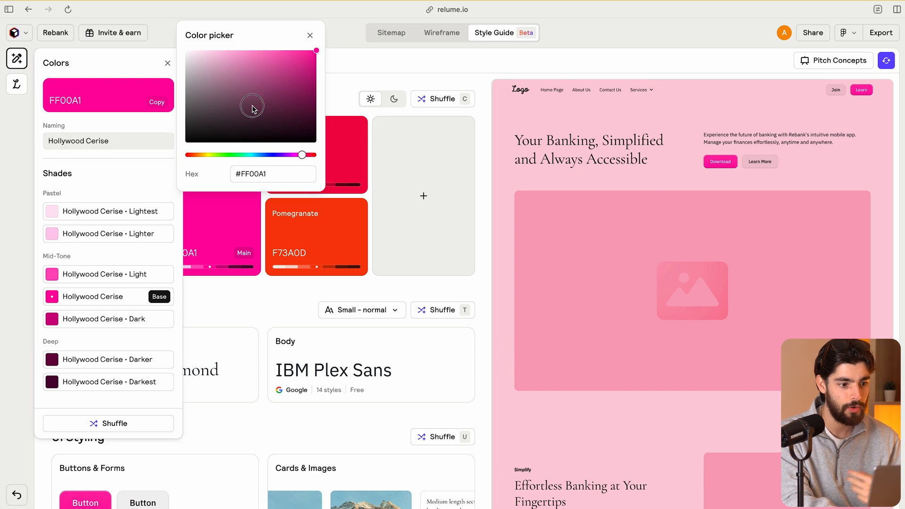
- Finalise the main colour as Flush Orange FF7B00 and move down to UI Styling
drag(302, 154, 212, 155)
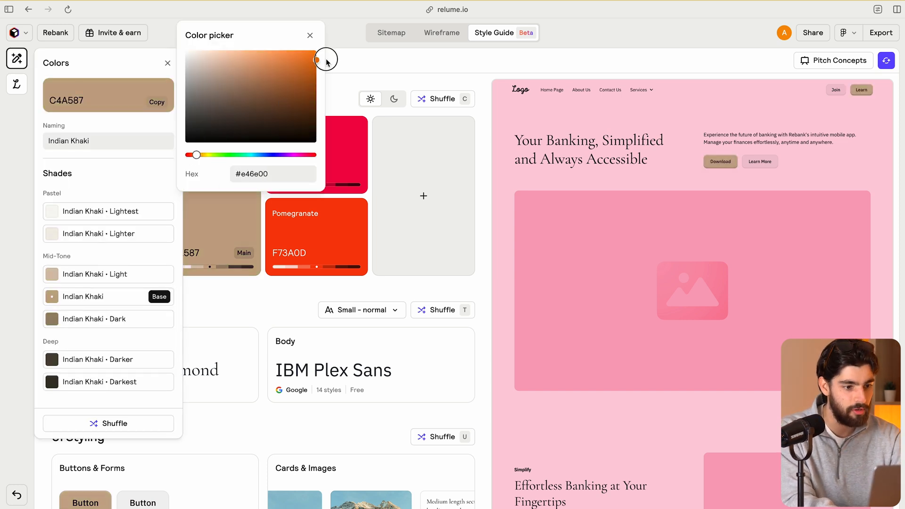
click(310, 35)
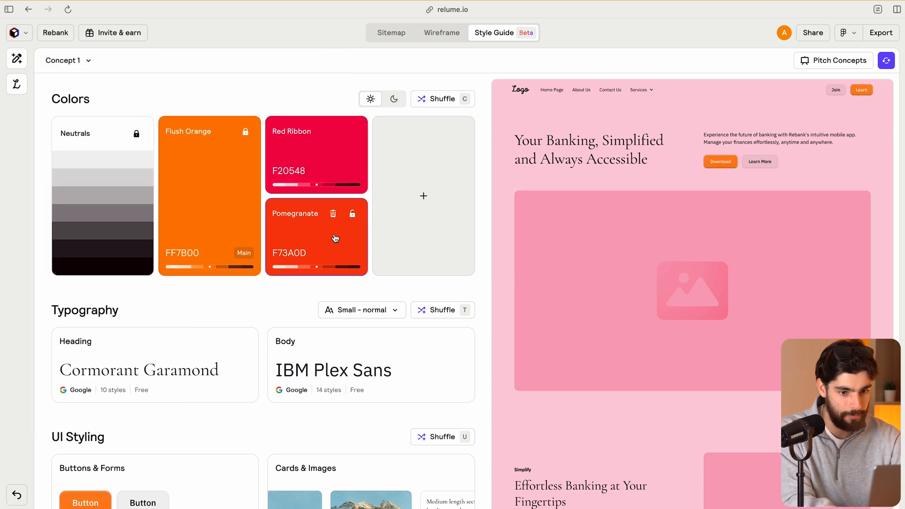
scroll(down, 3)
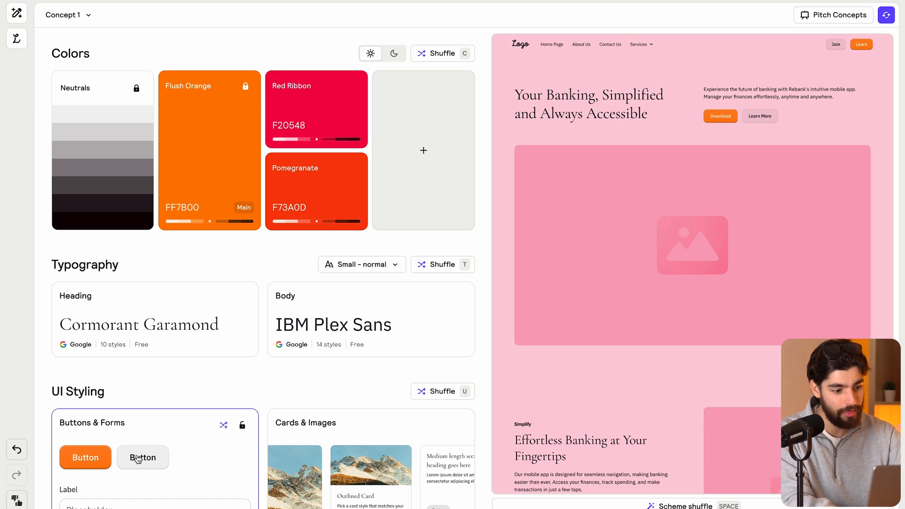
mouse_move(288, 52)
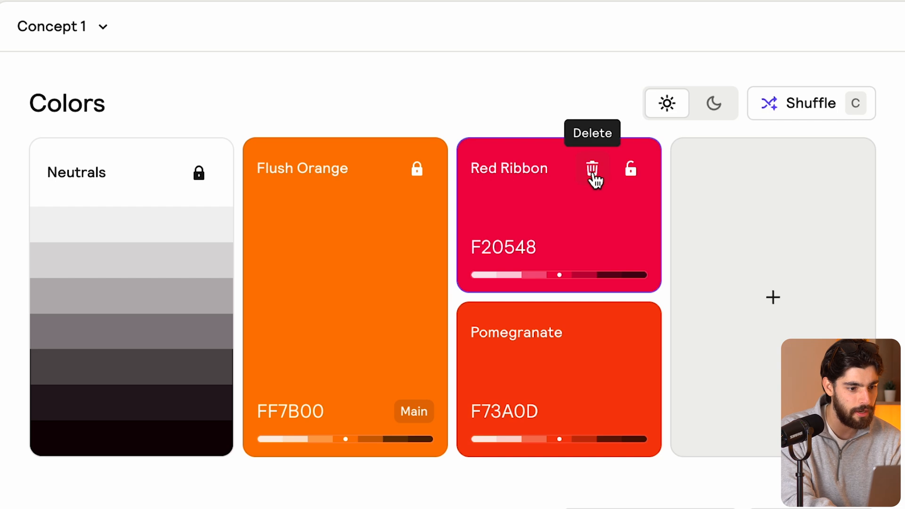
- Delete the Red Ribbon accent and reshuffle the remaining accent colour several times
click(594, 171)
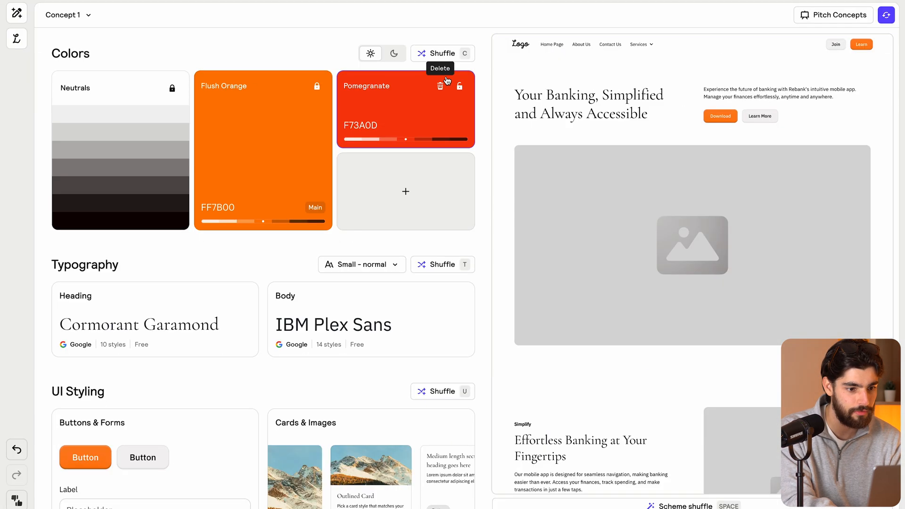
mouse_move(754, 384)
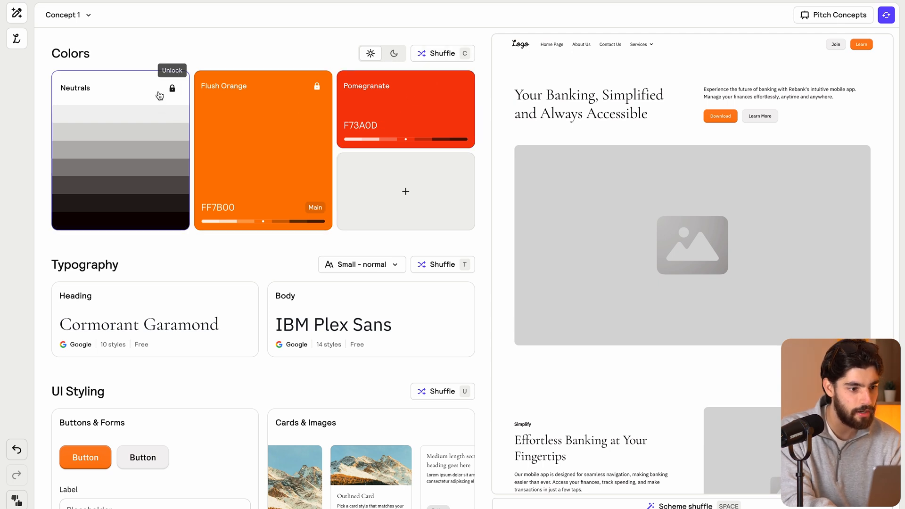
click(441, 53)
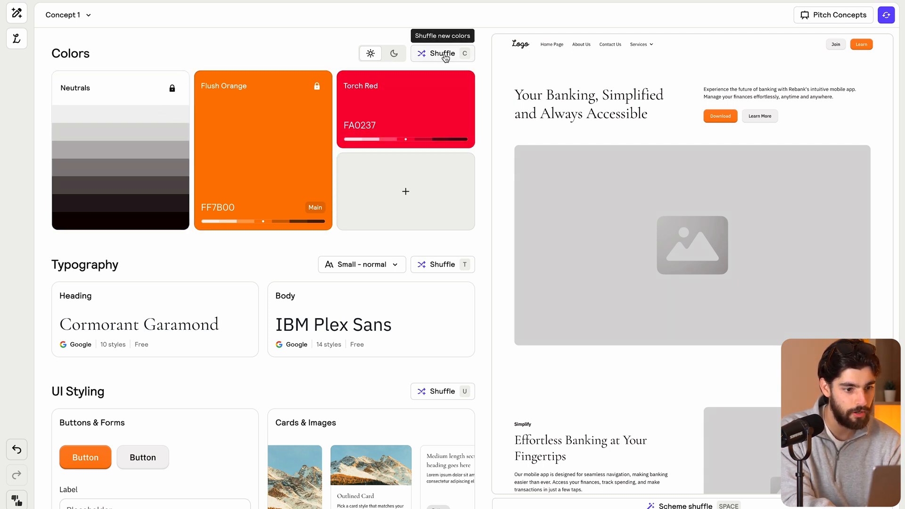
click(442, 53)
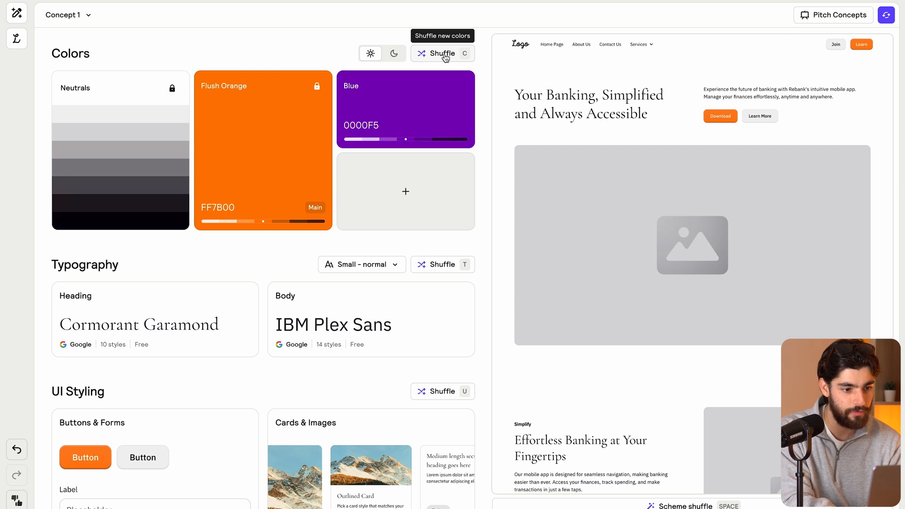
click(442, 53)
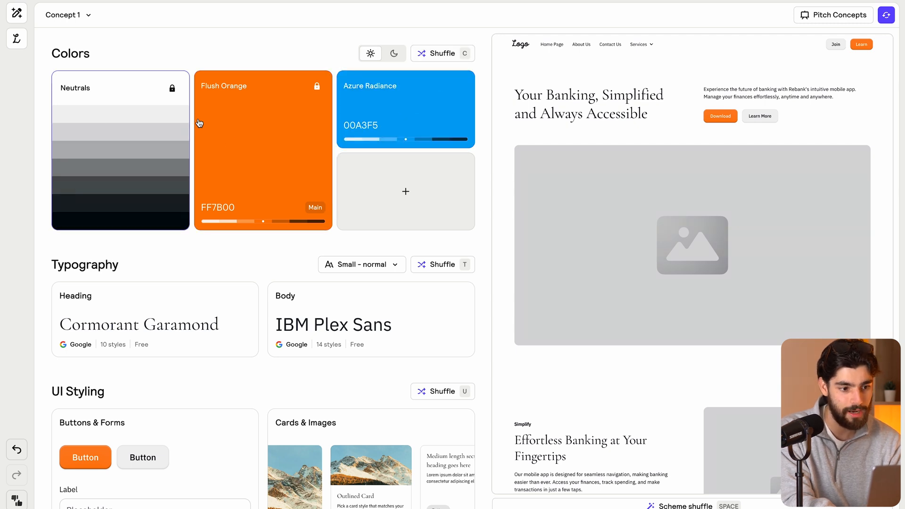
mouse_move(387, 114)
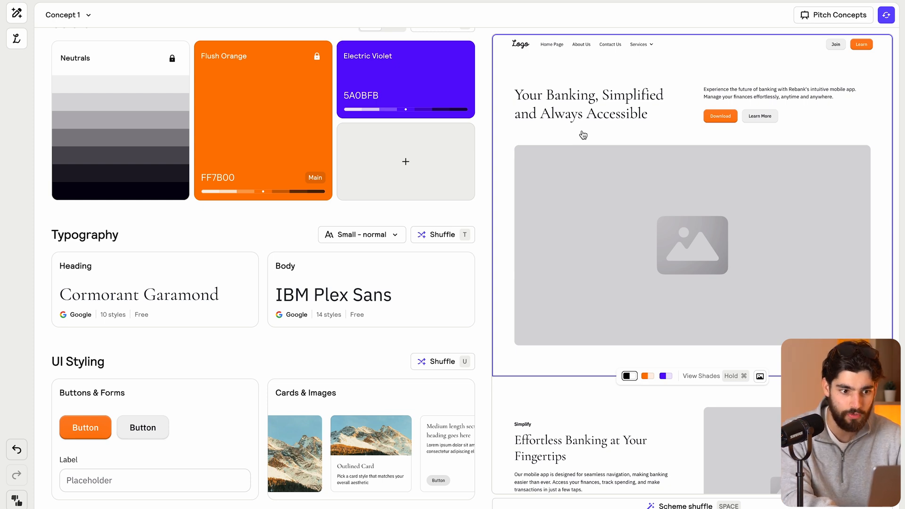
mouse_move(207, 264)
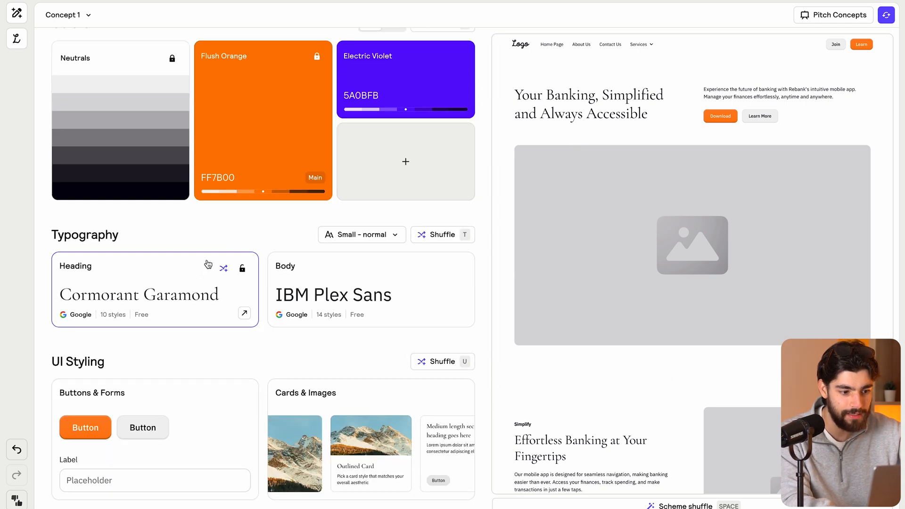
mouse_move(457, 239)
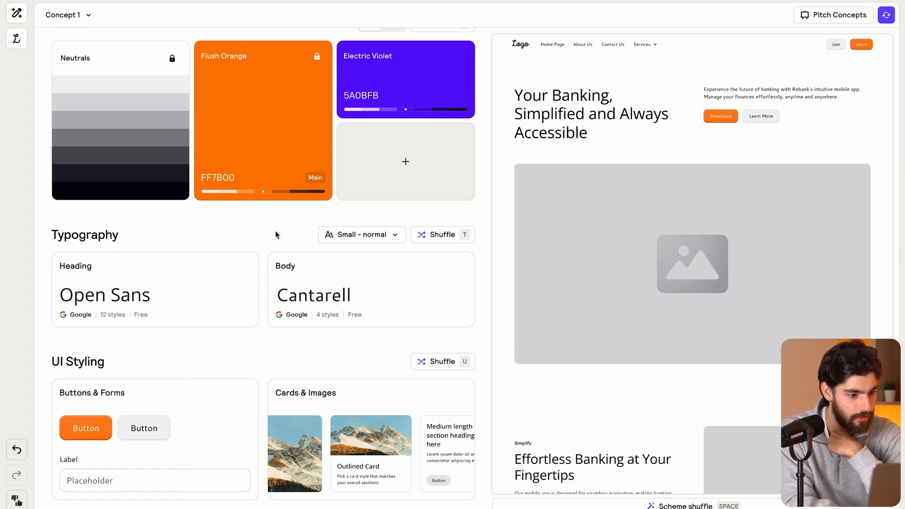
- Search 'open sa' in the body font picker and set the body typeface to Open Sans
click(439, 269)
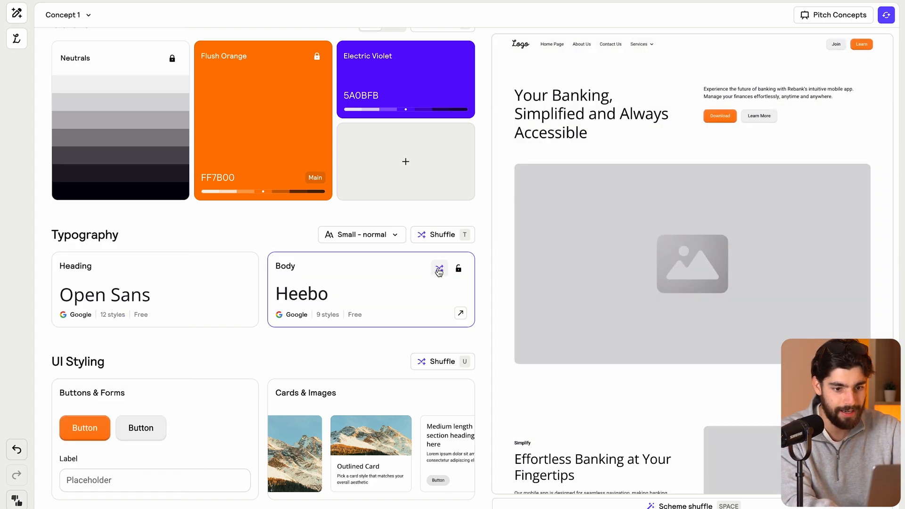
click(439, 268)
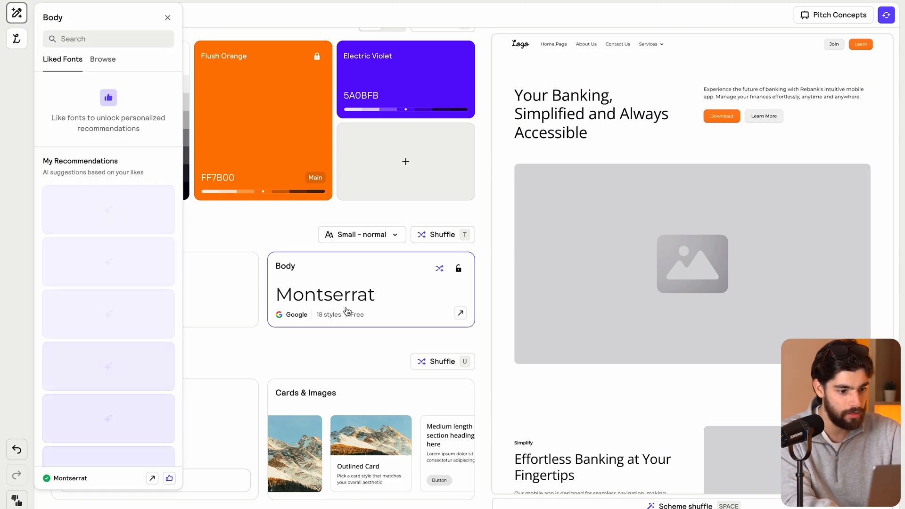
text(open)
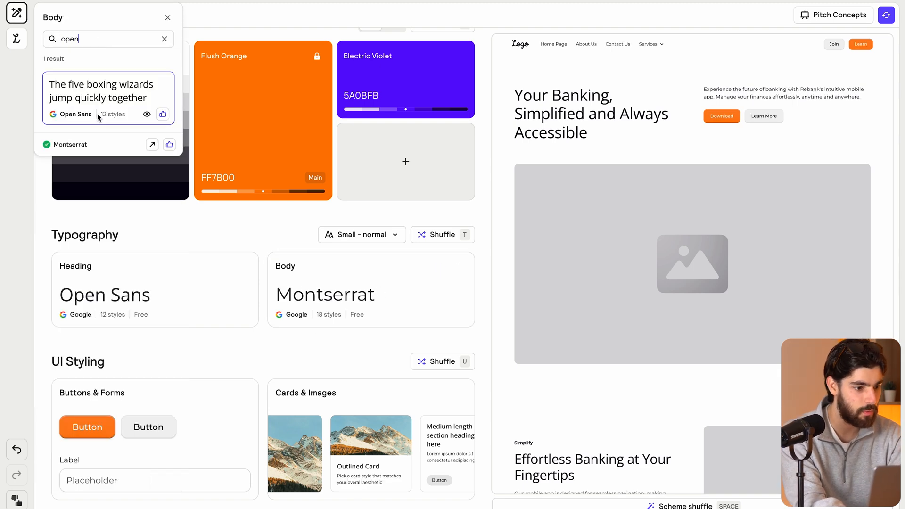
text(sa)
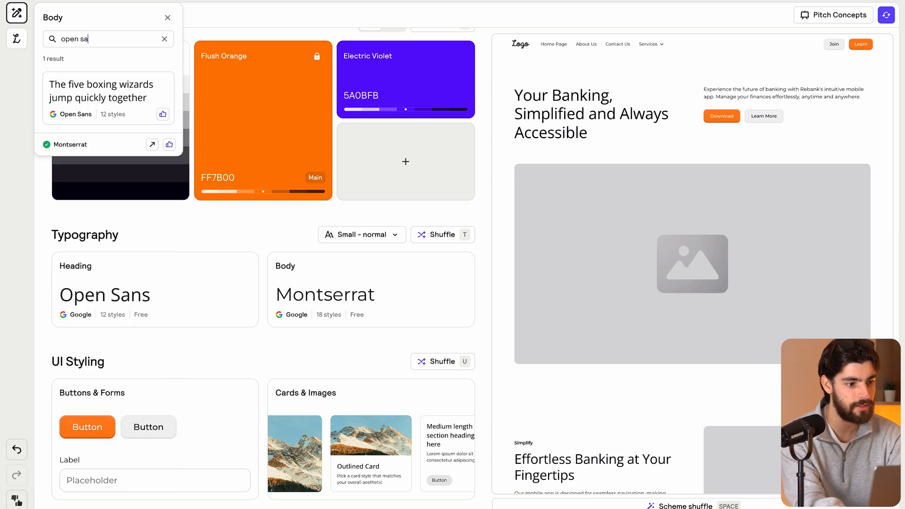
click(107, 98)
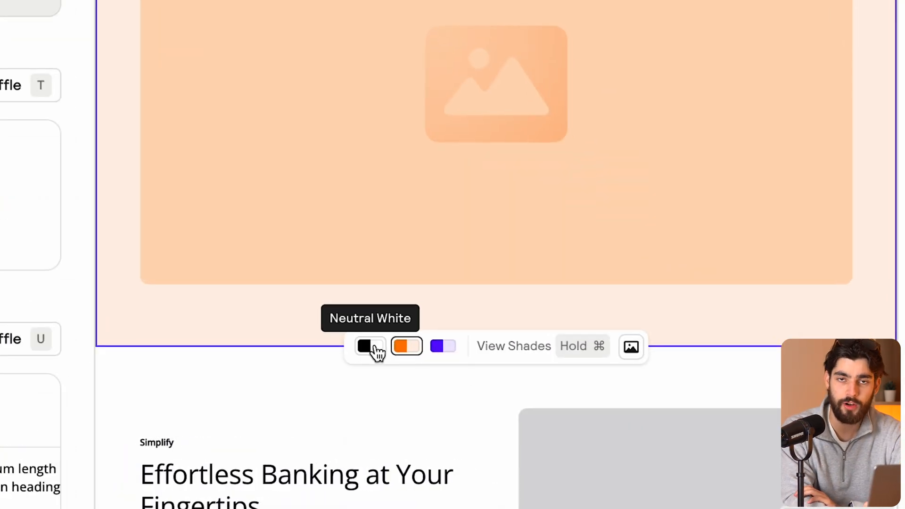
- Try neutral, light, full and dark orange backgrounds on the hero section, leaving Flush Orange
click(406, 346)
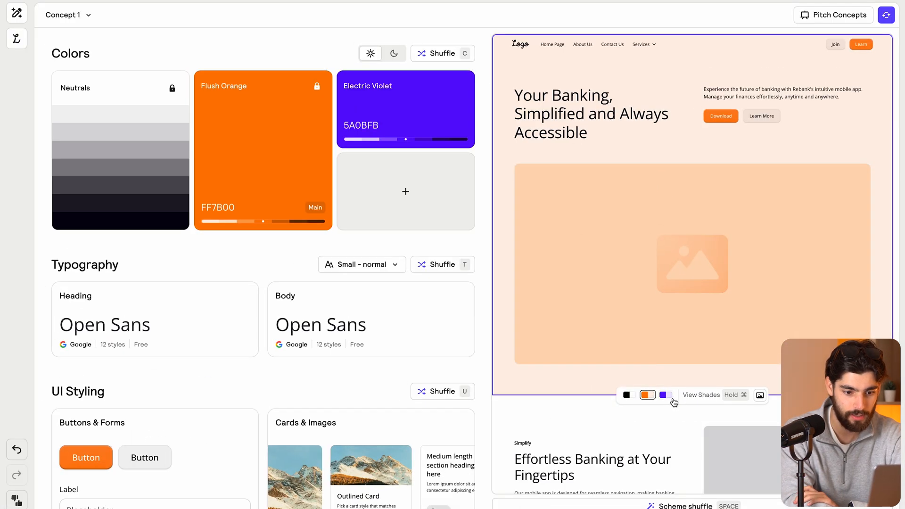
click(629, 395)
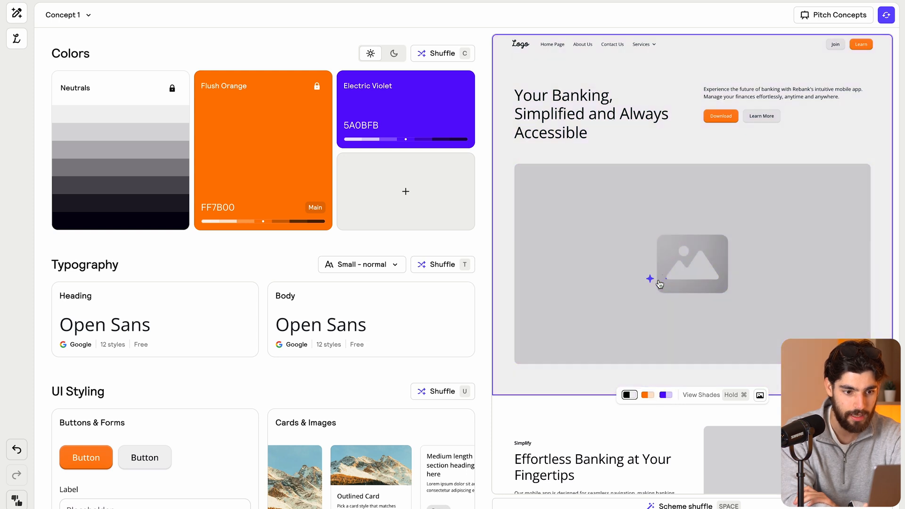
click(647, 395)
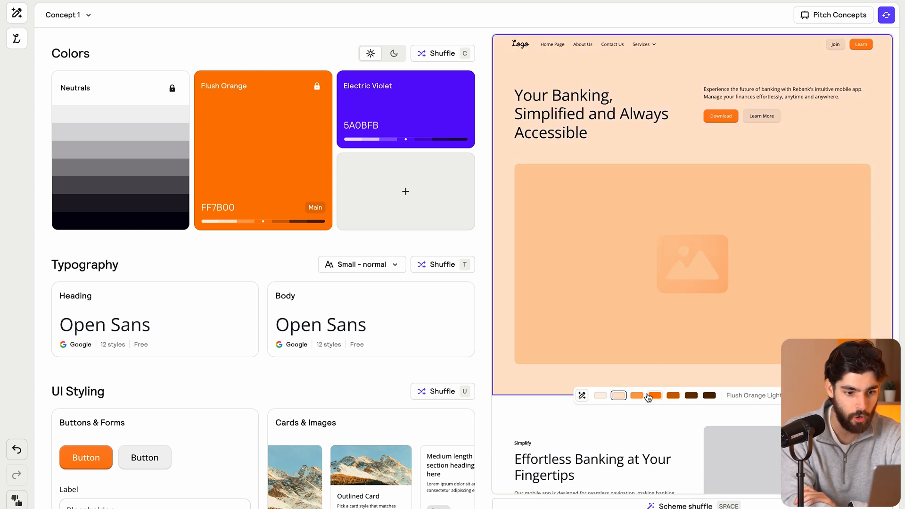
click(654, 396)
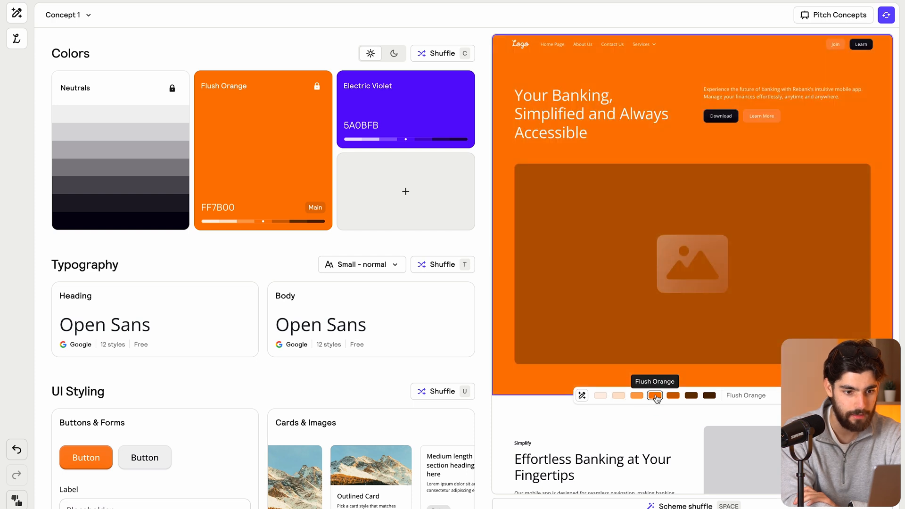
click(709, 395)
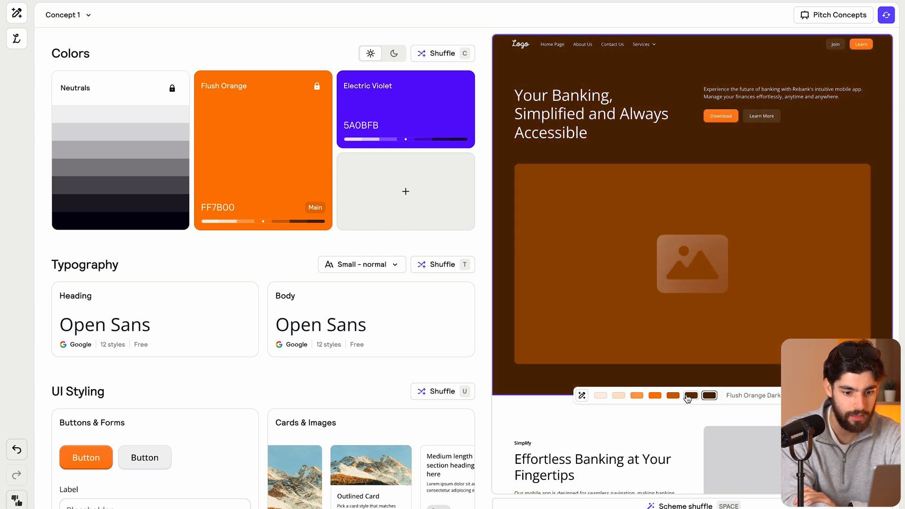
click(636, 395)
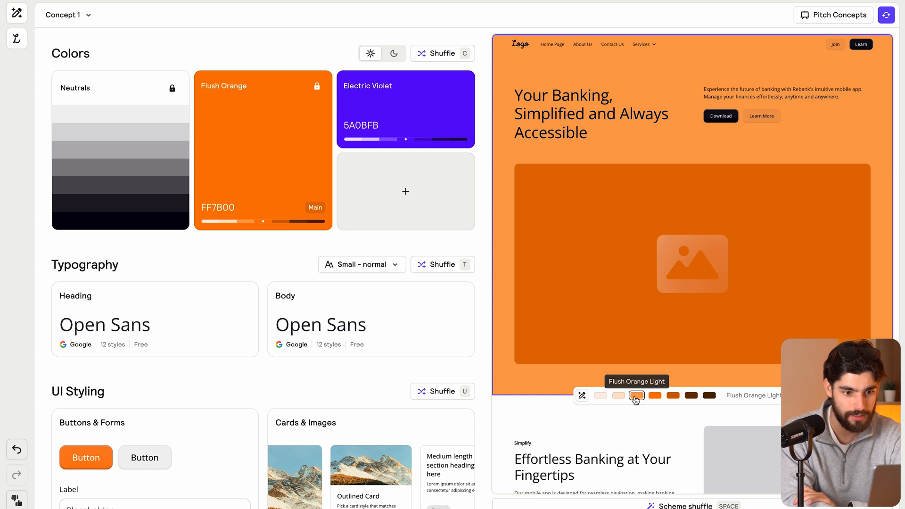
click(664, 395)
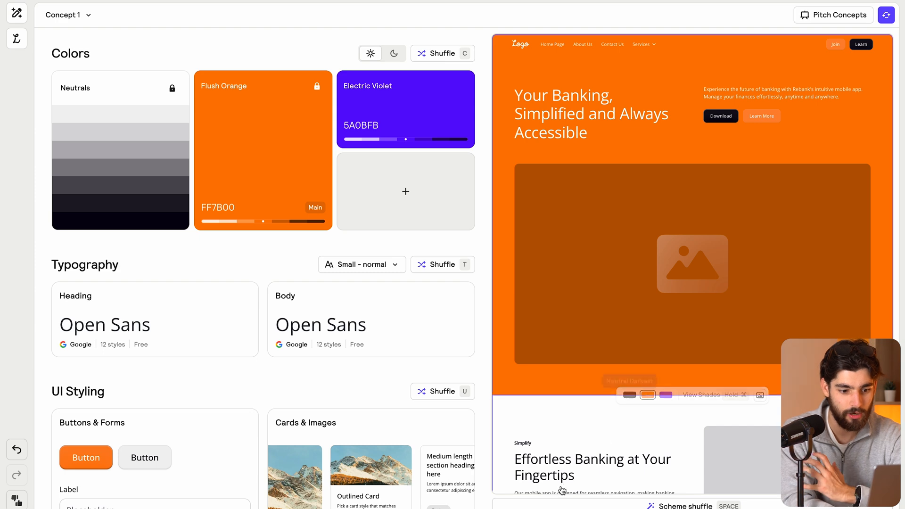
- Scroll down through the rest of the wireframe preview to review the shaded sections
scroll(down, 3)
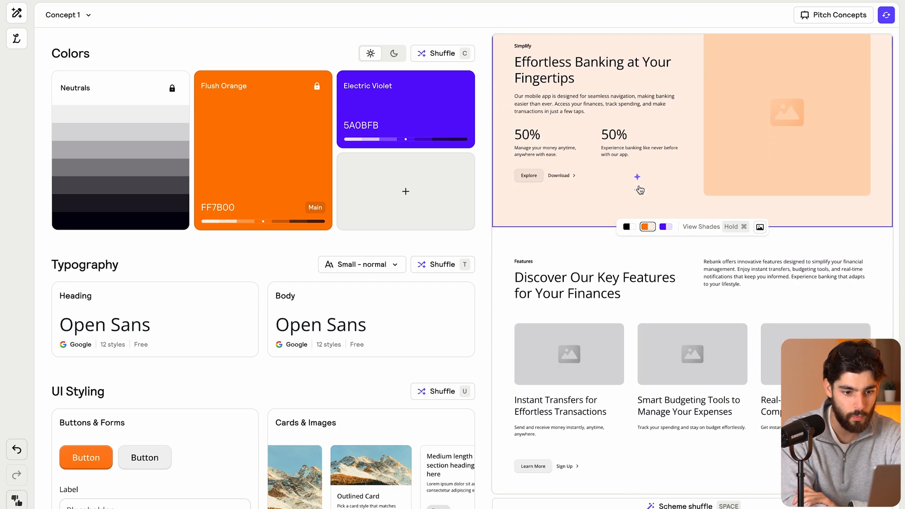
scroll(down, 3)
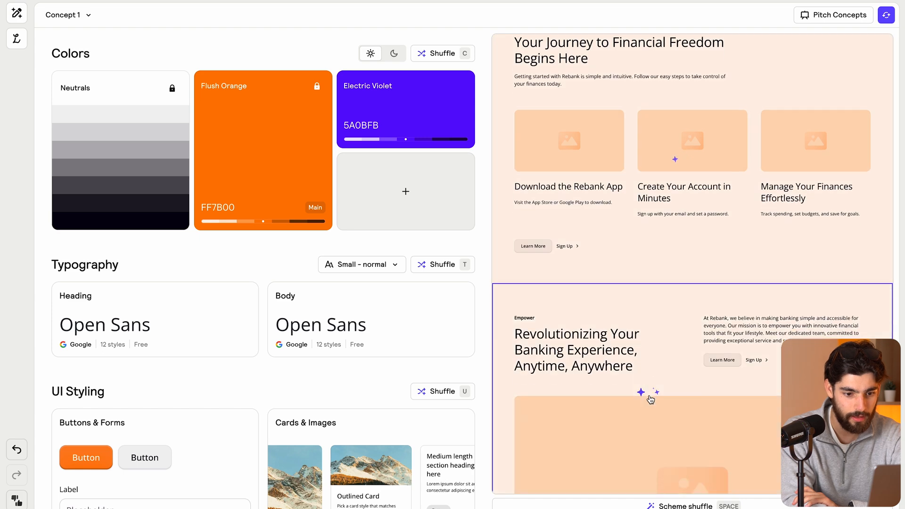
scroll(down, 3)
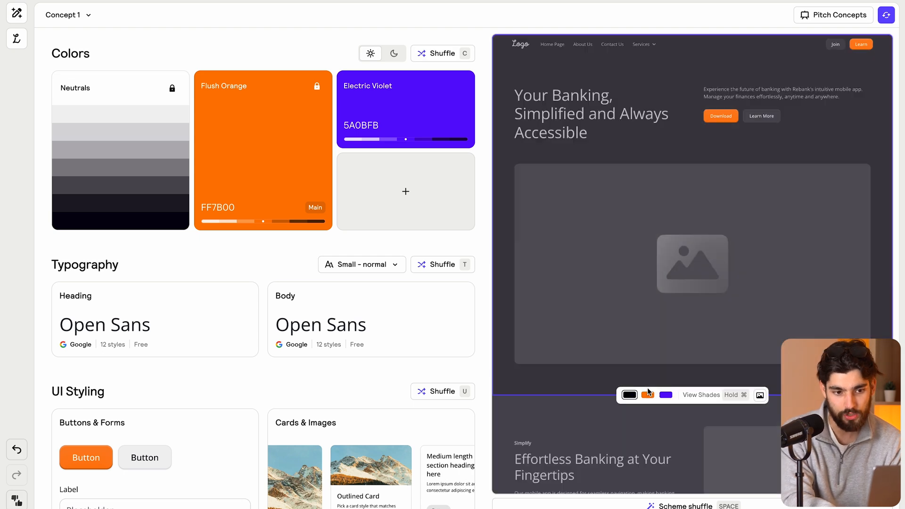
scroll(down, 3)
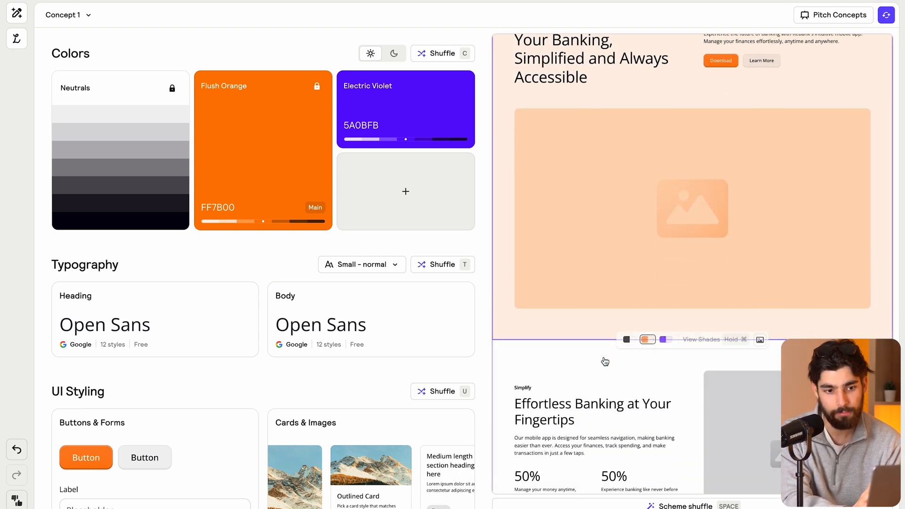
scroll(down, 3)
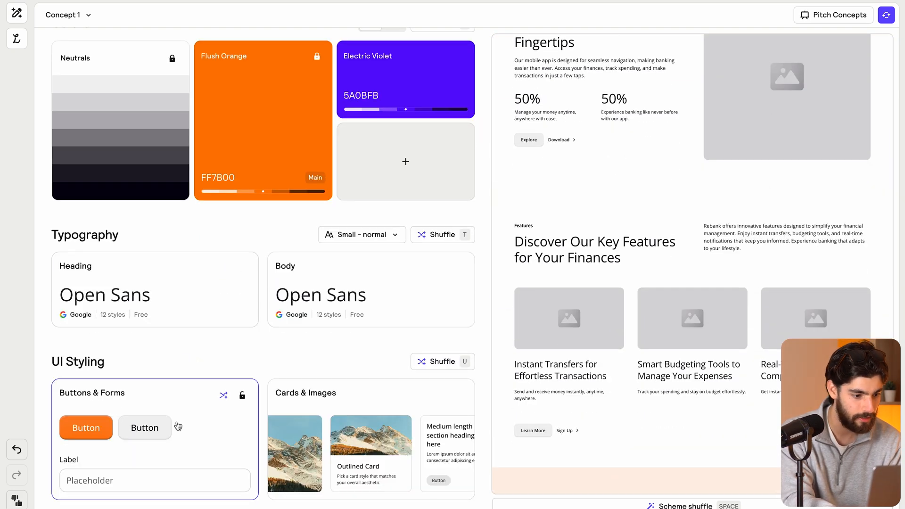
- Preview Bubble and pill corners, then set buttons to Brick style with slightly rounded corners
click(223, 395)
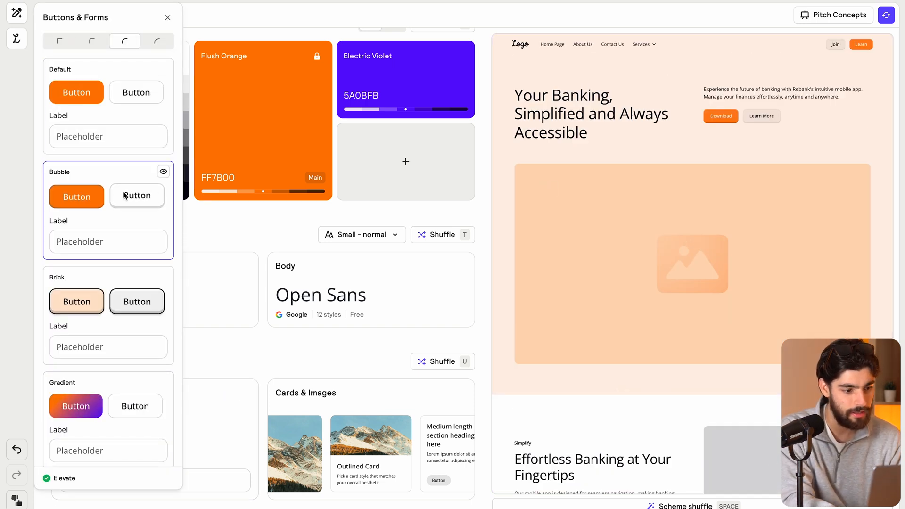
click(58, 41)
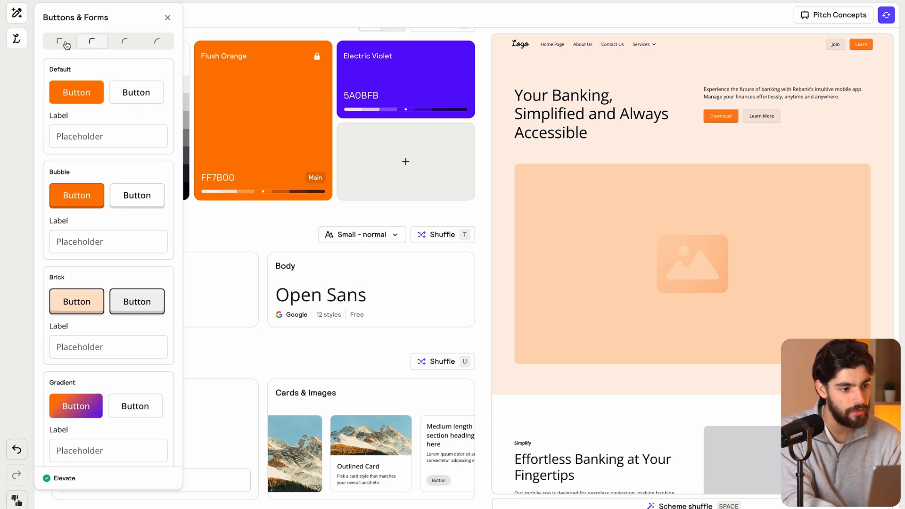
click(156, 40)
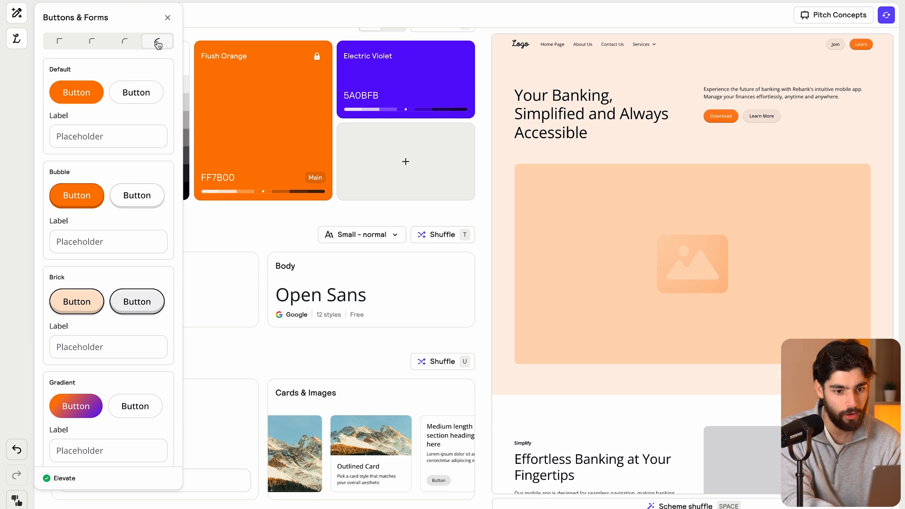
click(124, 40)
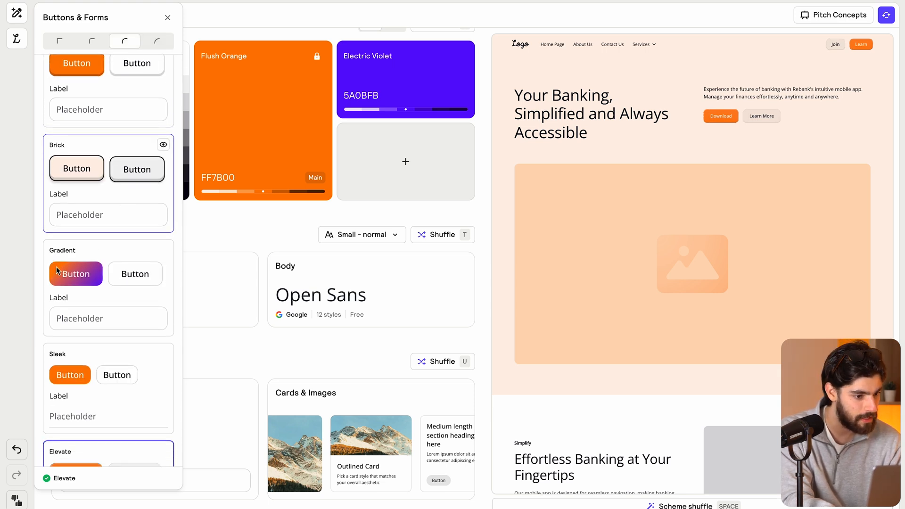
scroll(down, 3)
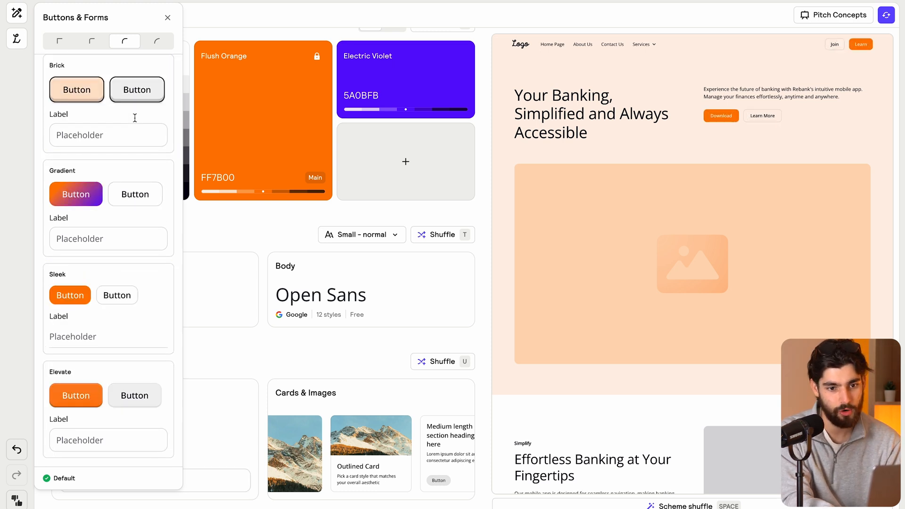
click(76, 194)
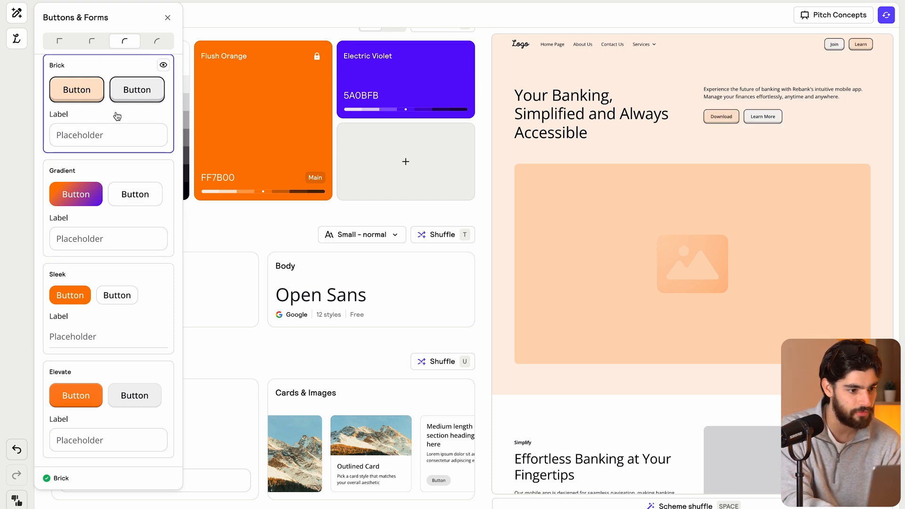
click(168, 17)
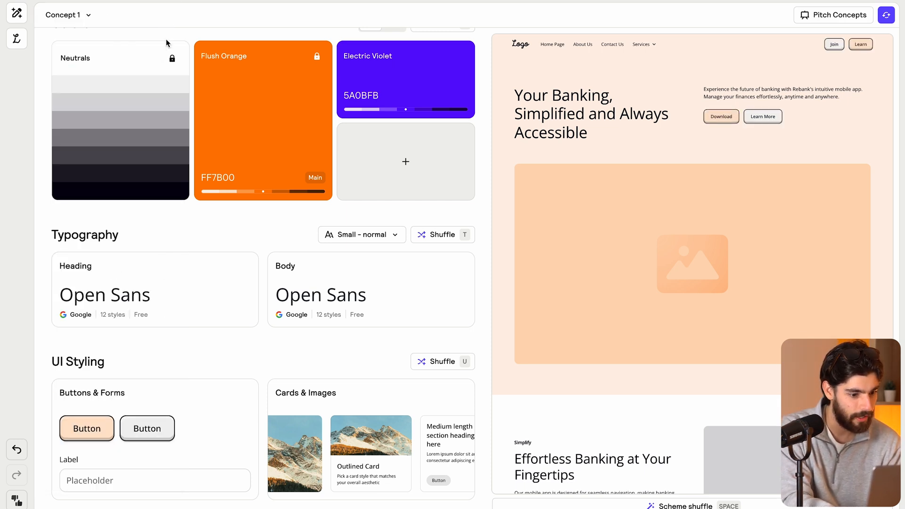
- Try the Edgy card style, then leave cards and images on Flat and close the panel
click(306, 393)
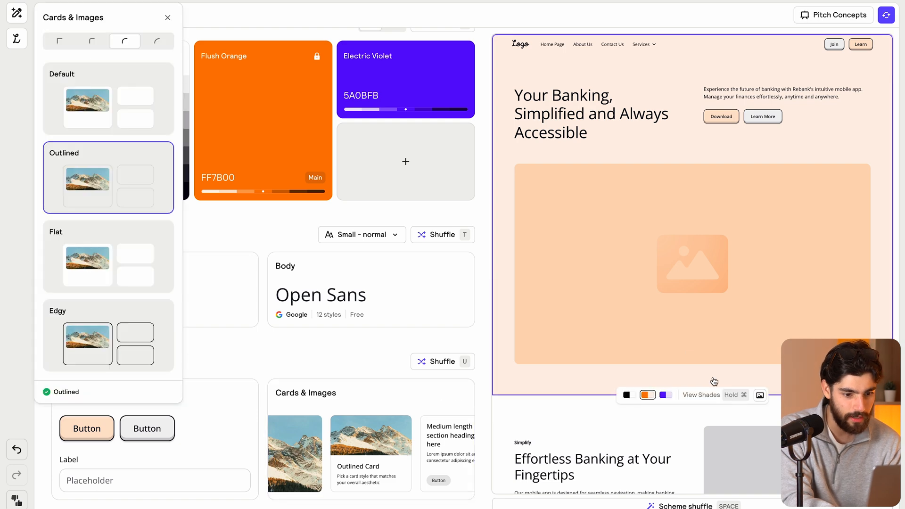
scroll(down, 3)
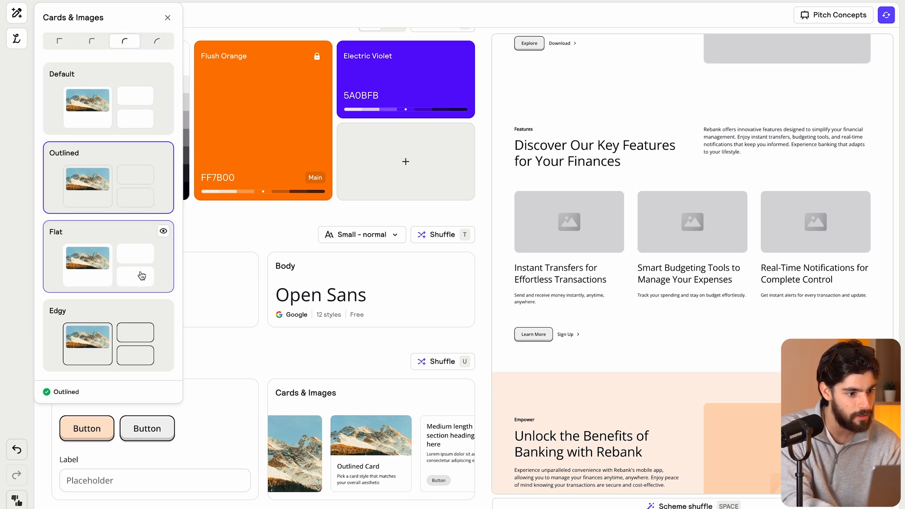
click(108, 334)
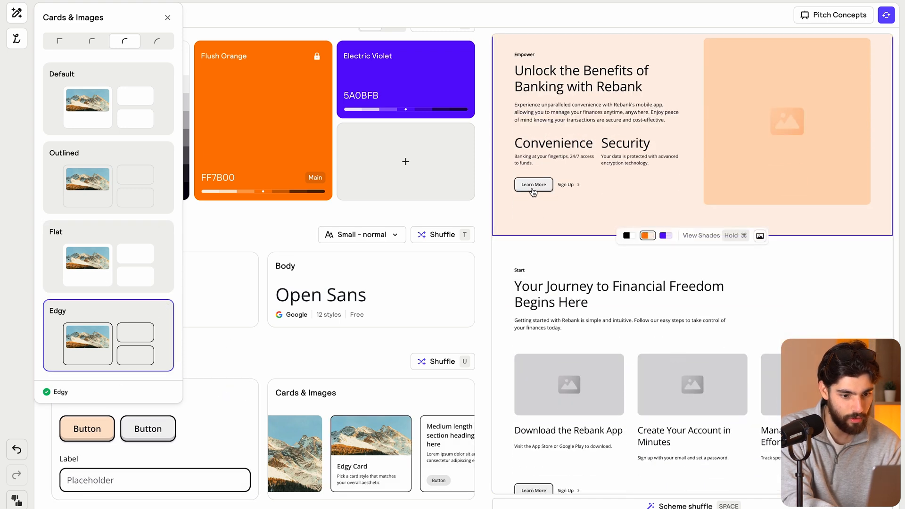
scroll(down, 3)
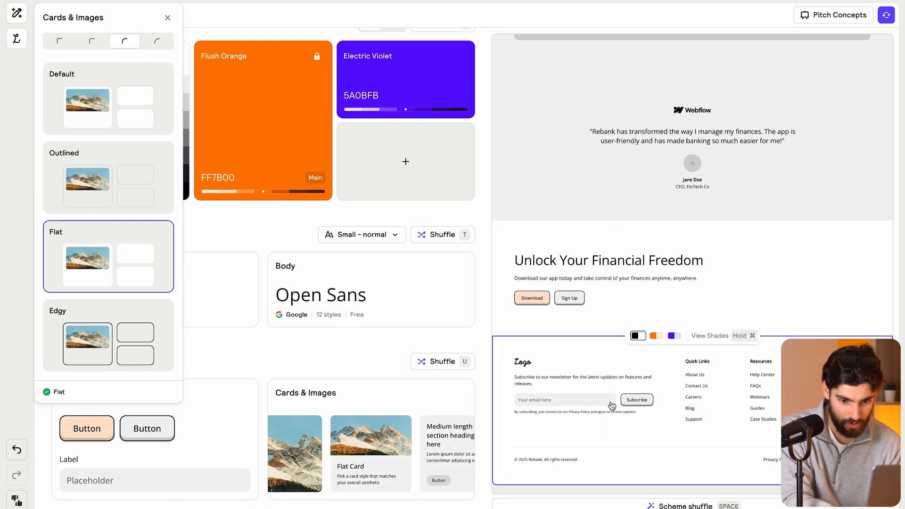
click(168, 17)
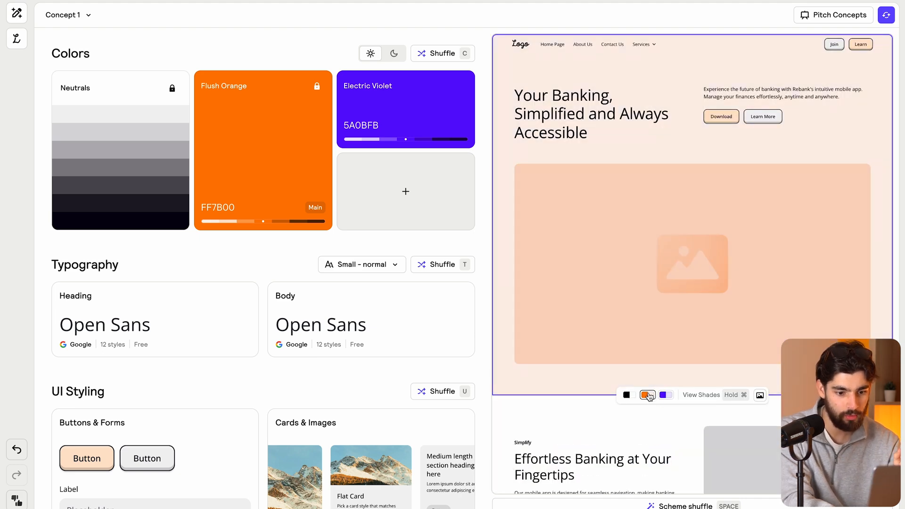
- Upload a photo from Downloads to fill the hero section's image placeholder
click(760, 395)
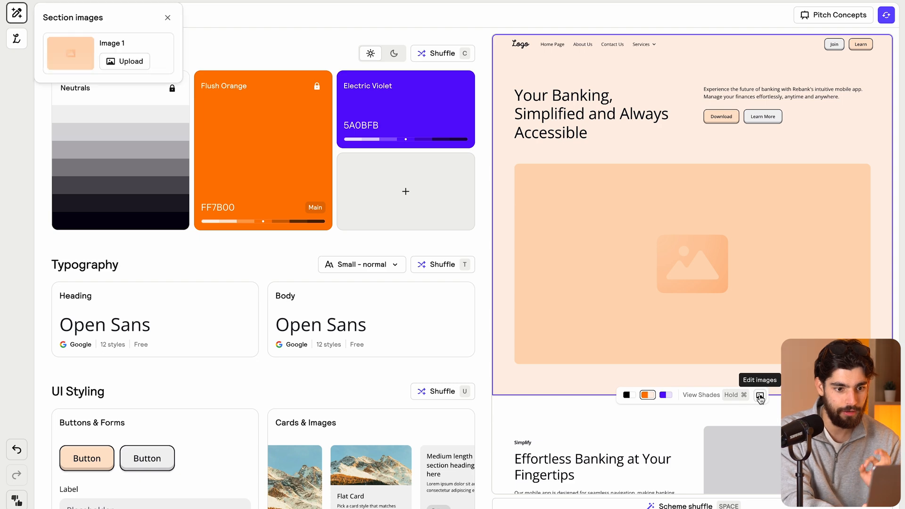
click(129, 61)
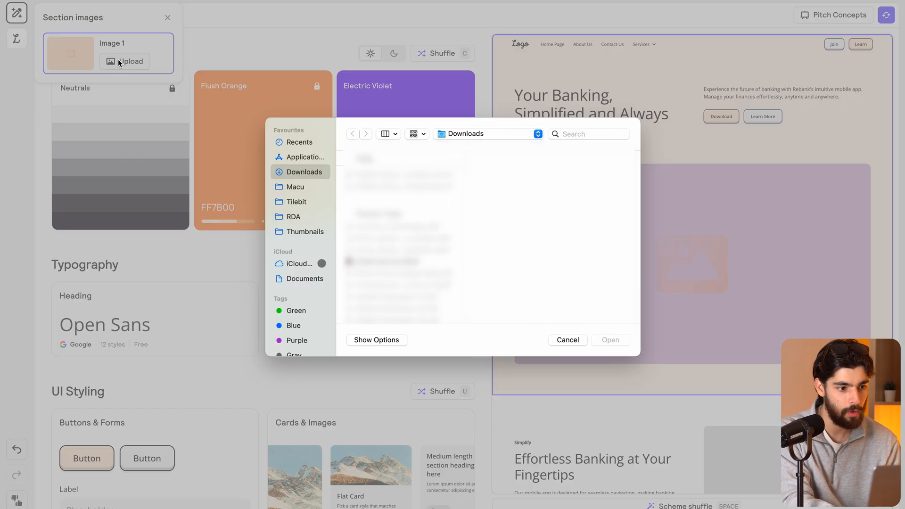
click(306, 232)
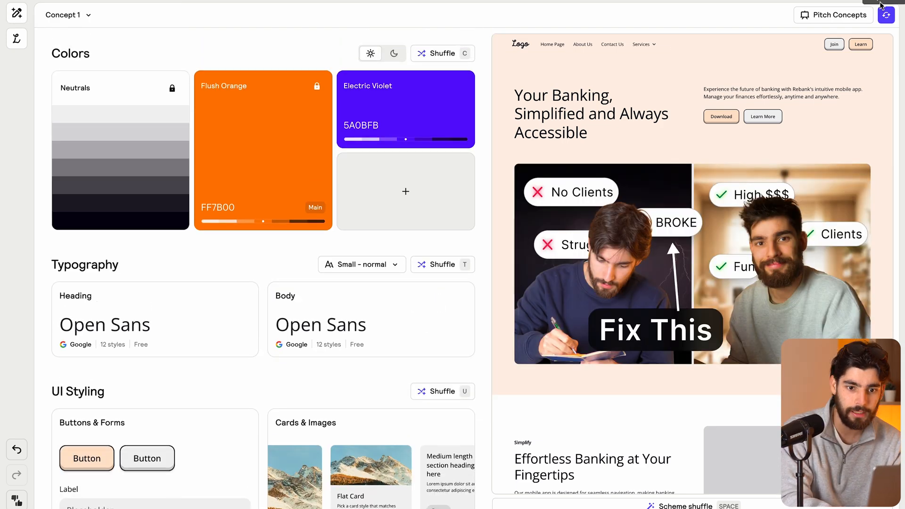
- Export to Figma and open the Relume Figma Kit community file
click(888, 14)
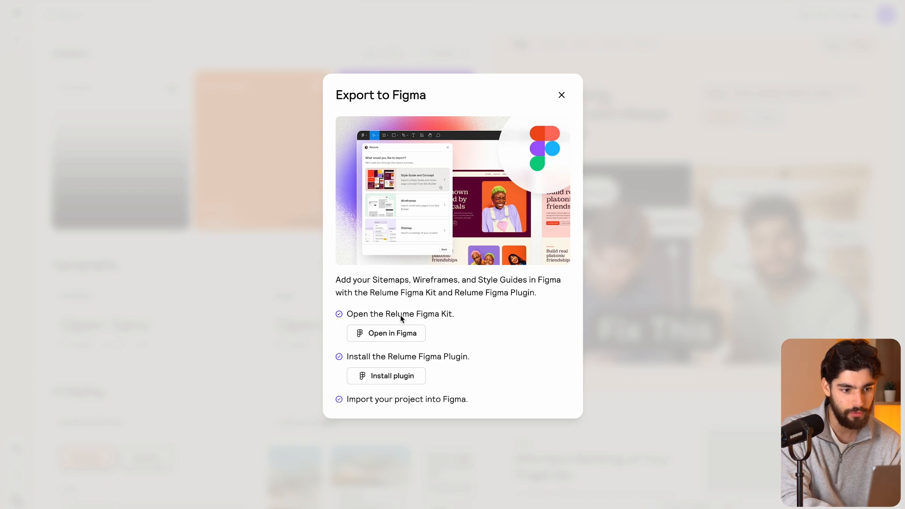
mouse_move(352, 264)
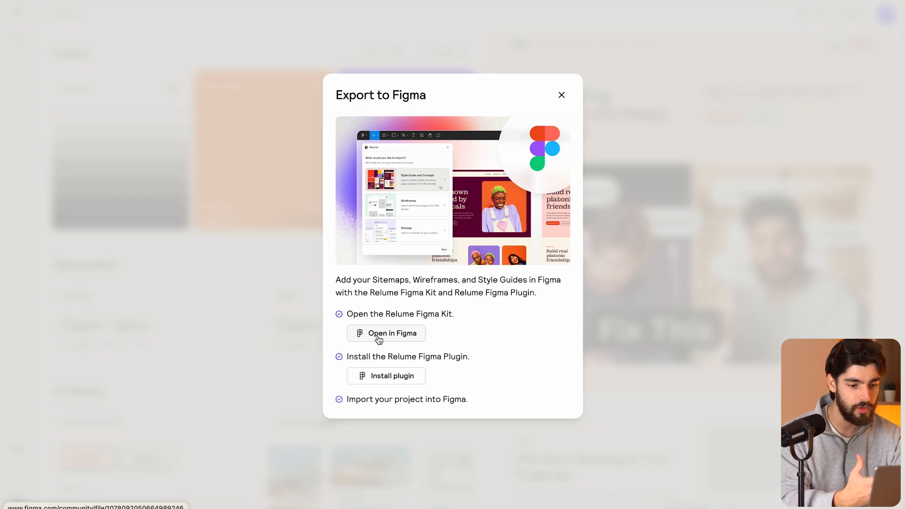
click(387, 333)
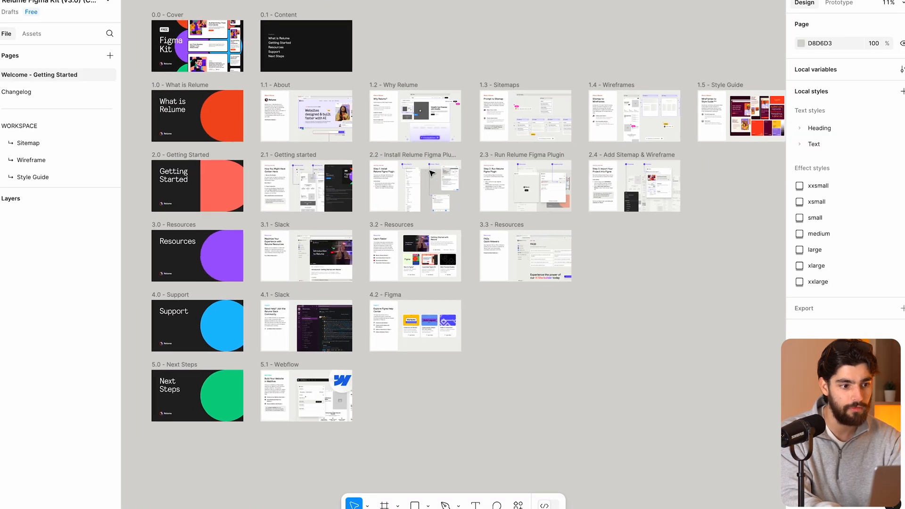
- Run the Relume plugin, pick the Rebank project and reach the Concept 1 style guide step
scroll(down, 3)
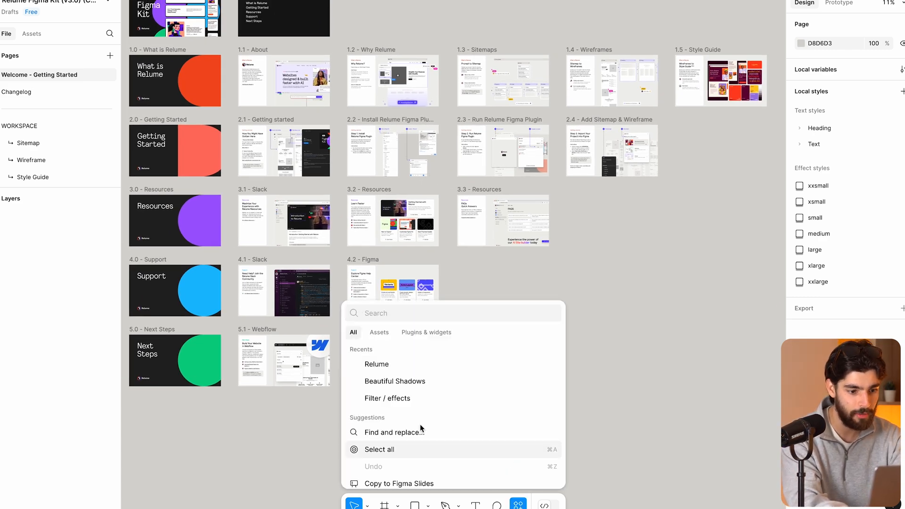
mouse_move(377, 364)
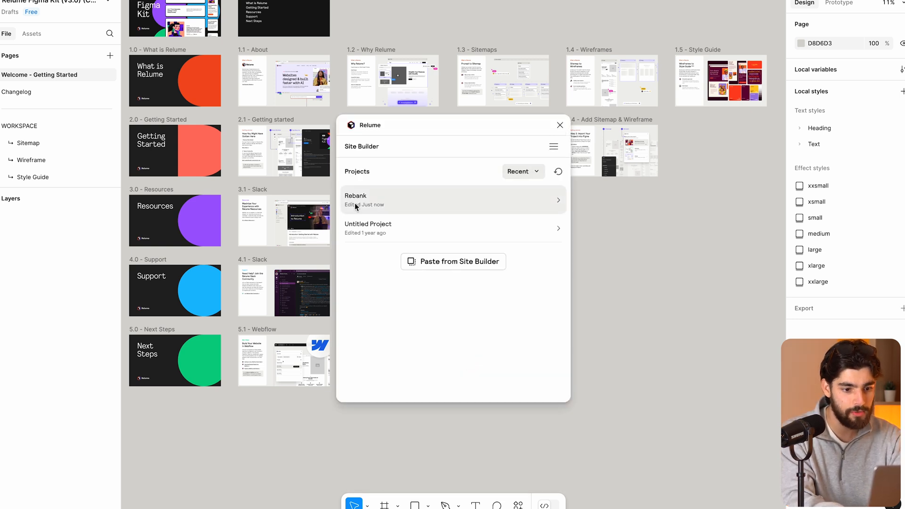
click(558, 172)
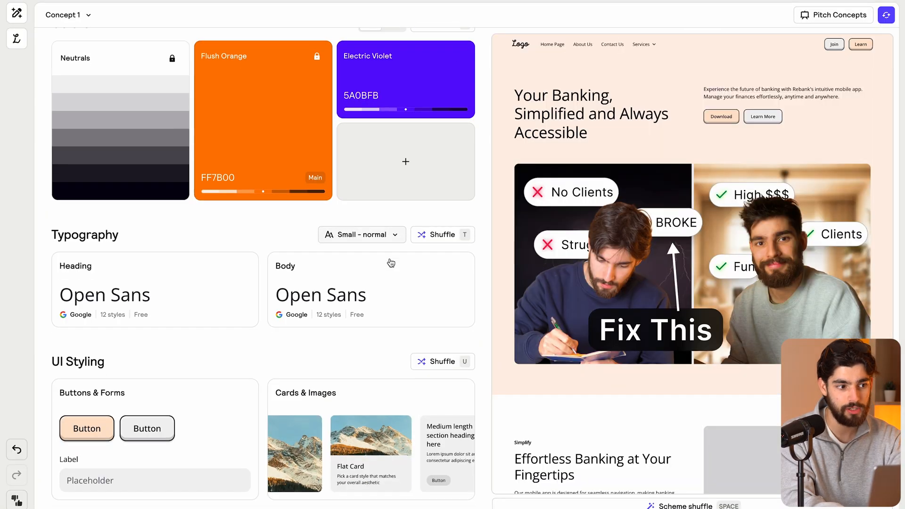
scroll(down, 3)
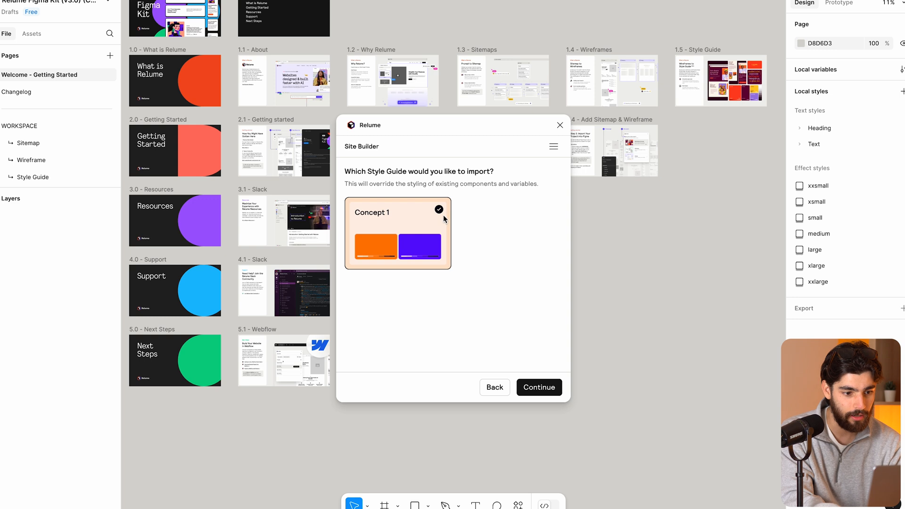
- Continue the Concept 1 import until complete, dismiss it and close the importer
click(539, 388)
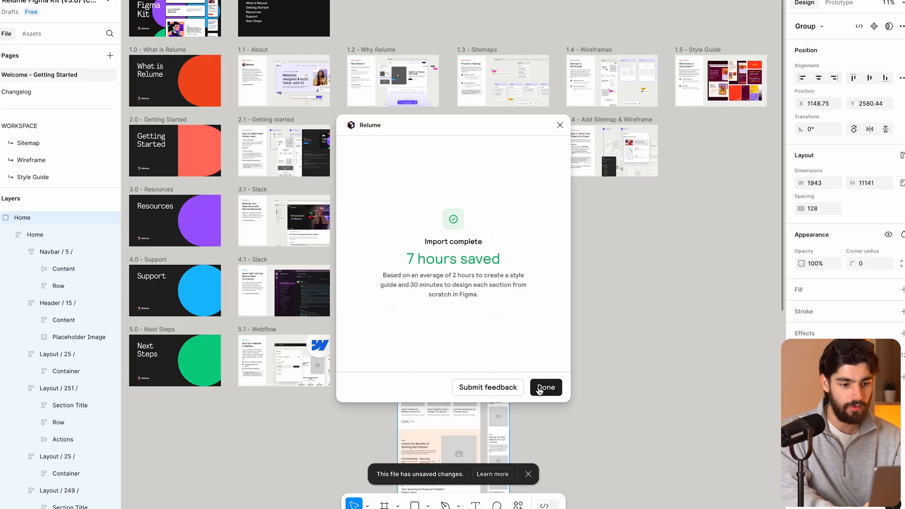
mouse_move(539, 387)
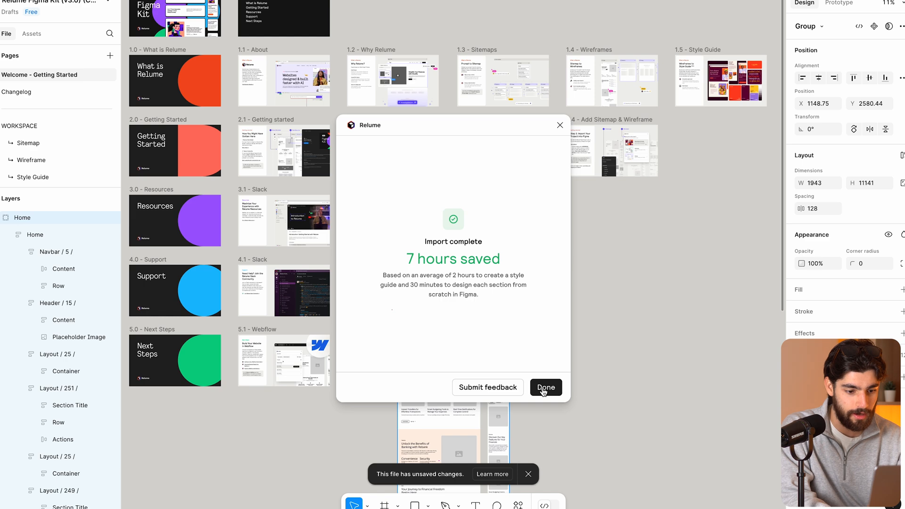
click(545, 388)
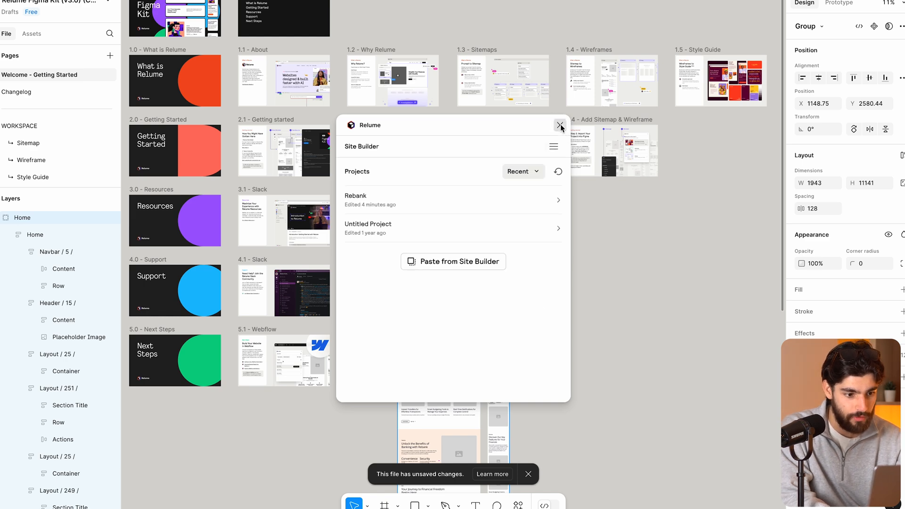
click(559, 125)
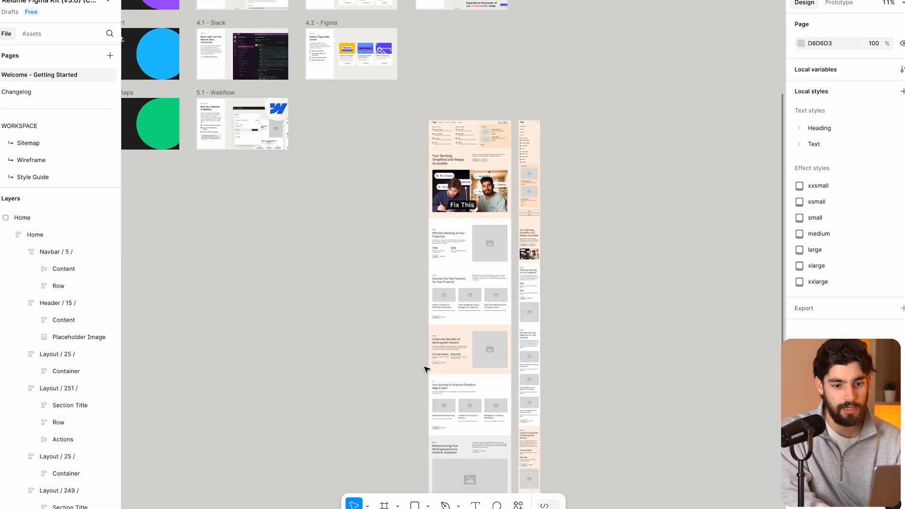
- Zoom into the imported Home wireframe frames to view the orange hero section
scroll(down, 3)
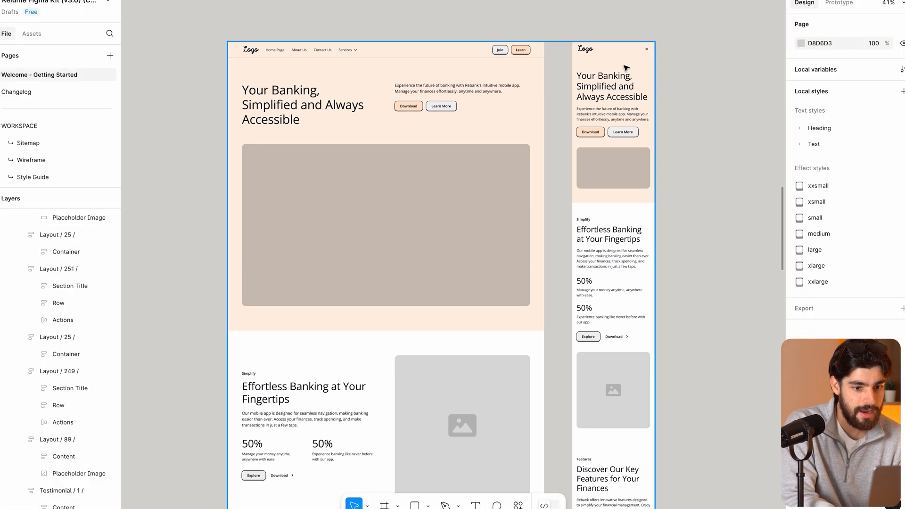
mouse_move(760, 153)
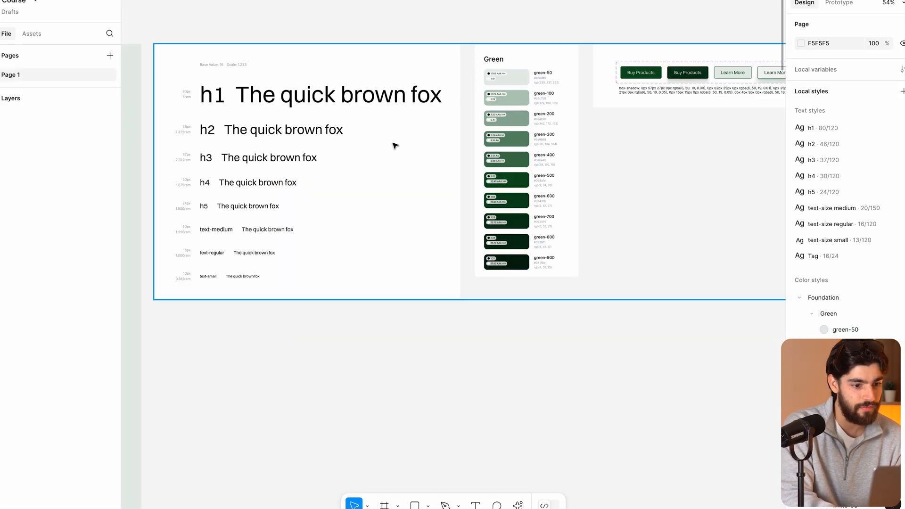
- Scroll the kit's Style Guide page down to the UI Elements buttons frame
scroll(down, 3)
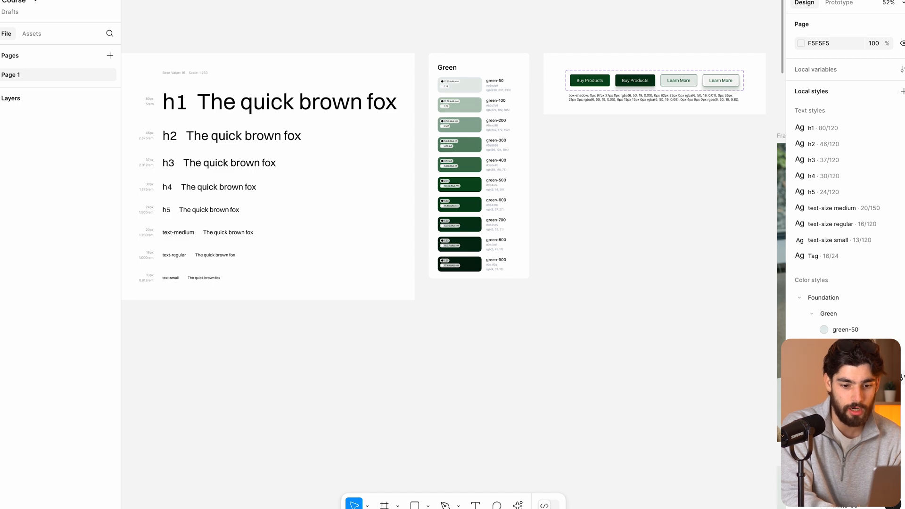
scroll(down, 3)
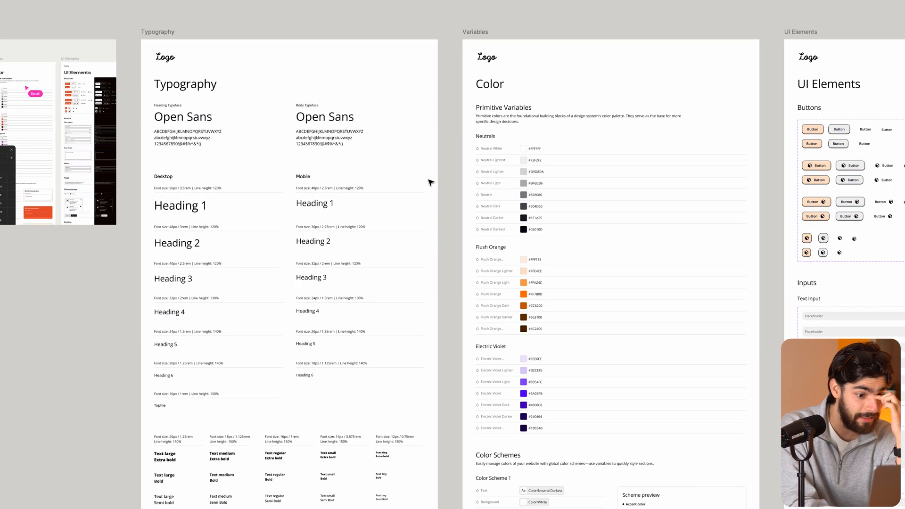
scroll(down, 3)
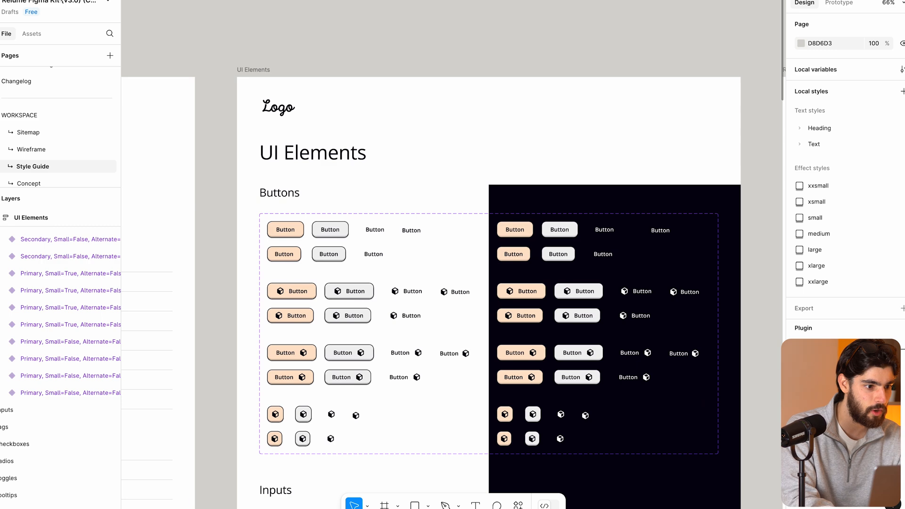
- Search Assets for 'button' and place a Button instance above UI Elements
click(32, 34)
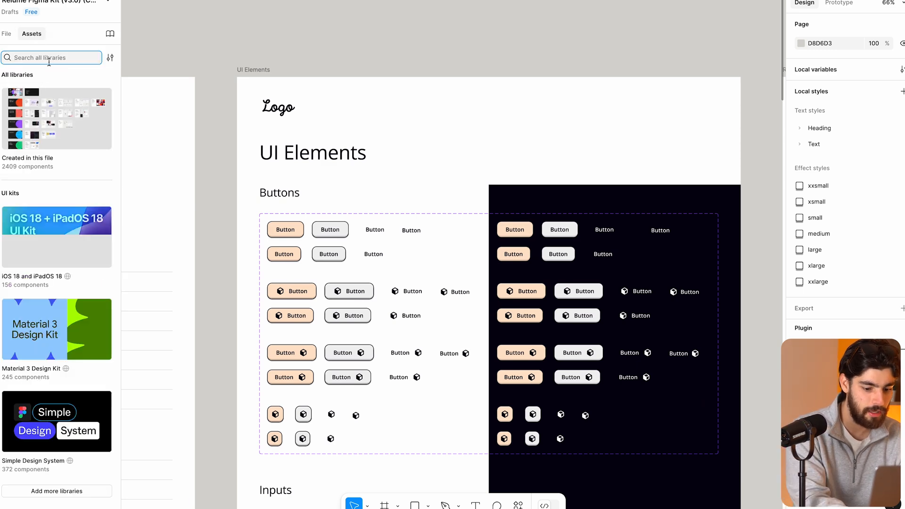
text(button)
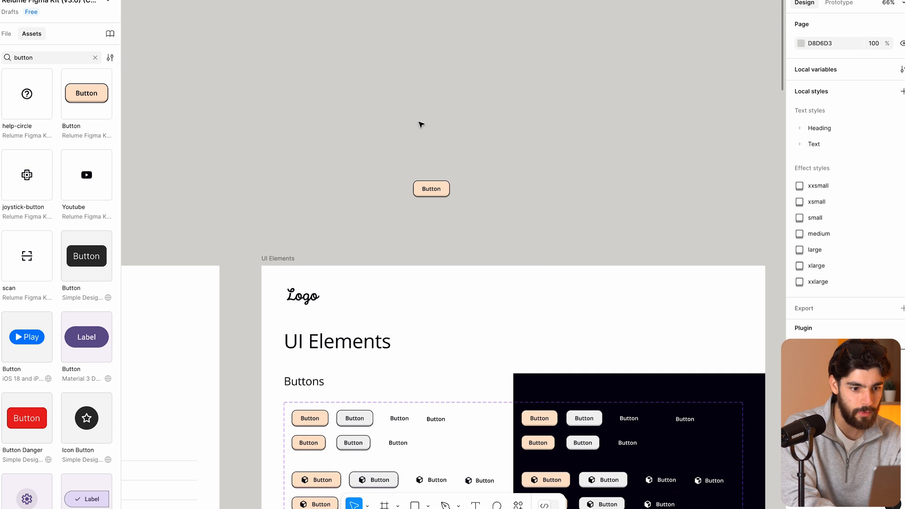
click(431, 188)
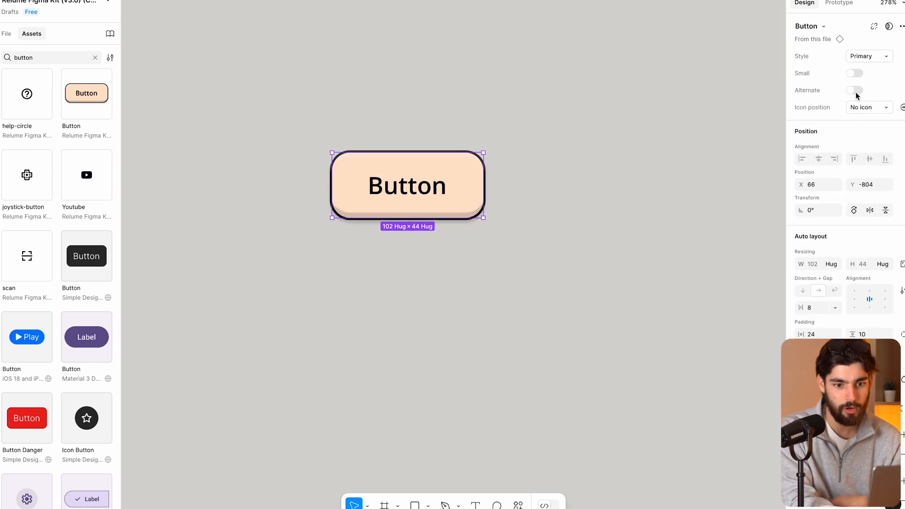
- Set the button's icon position to Trailing and return to the pages and layers list
click(868, 55)
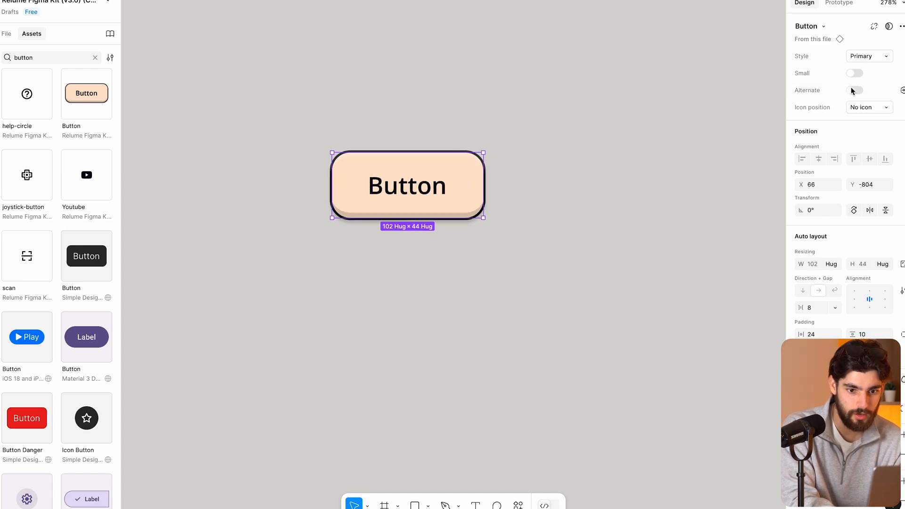
click(868, 108)
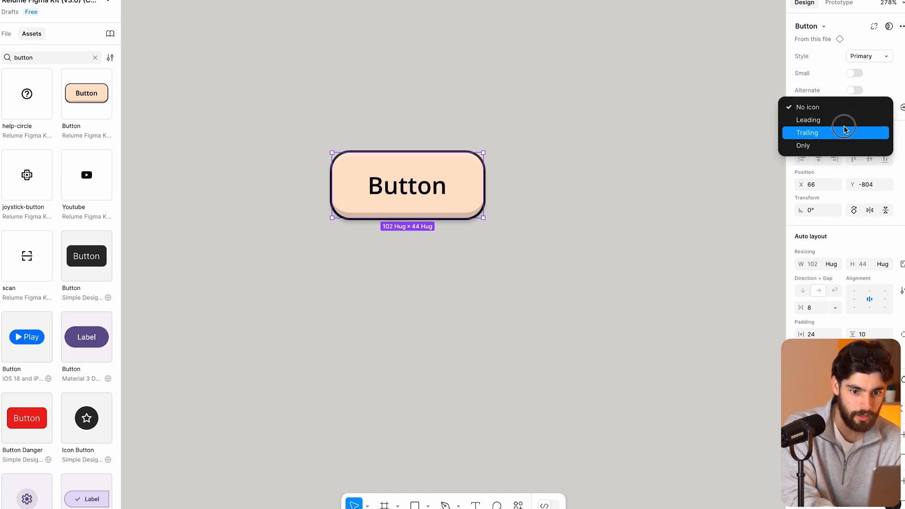
click(808, 133)
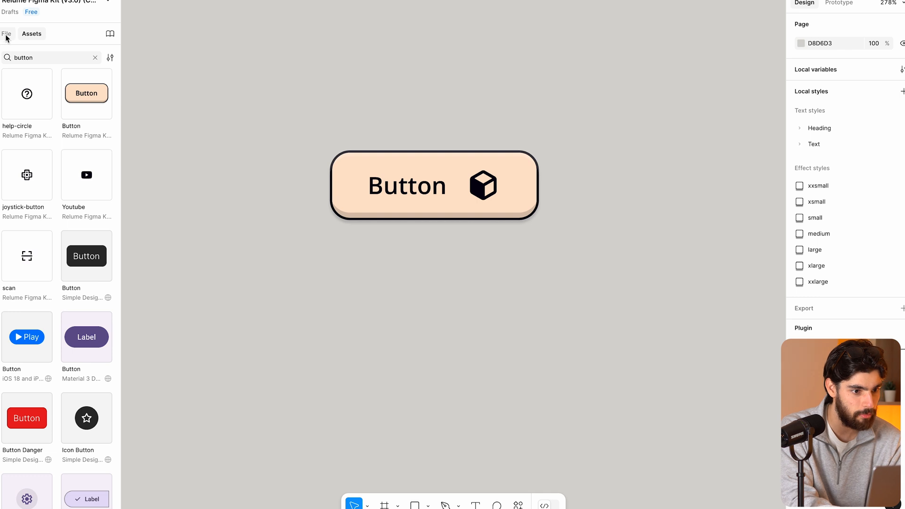
click(6, 34)
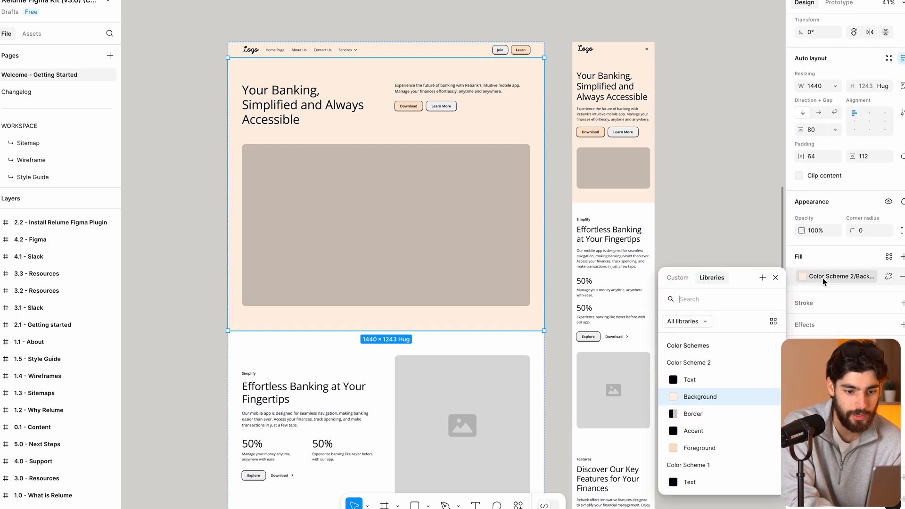
- Pan across the Style Guide frames, then review the Home wireframes on the Welcome page
scroll(down, 3)
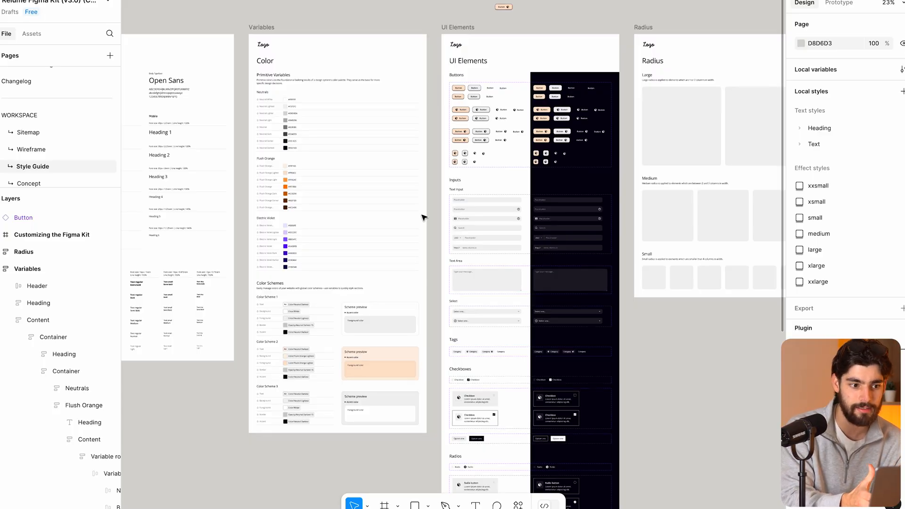
scroll(right, 3)
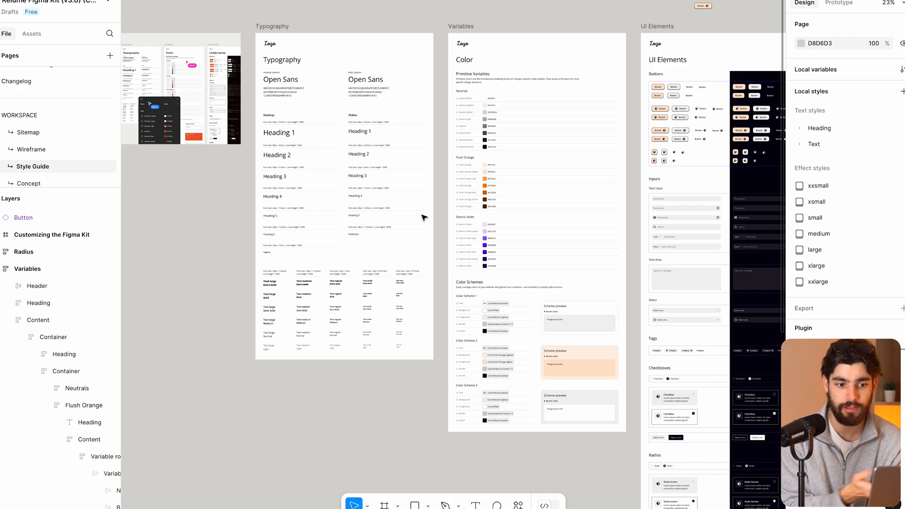
click(40, 75)
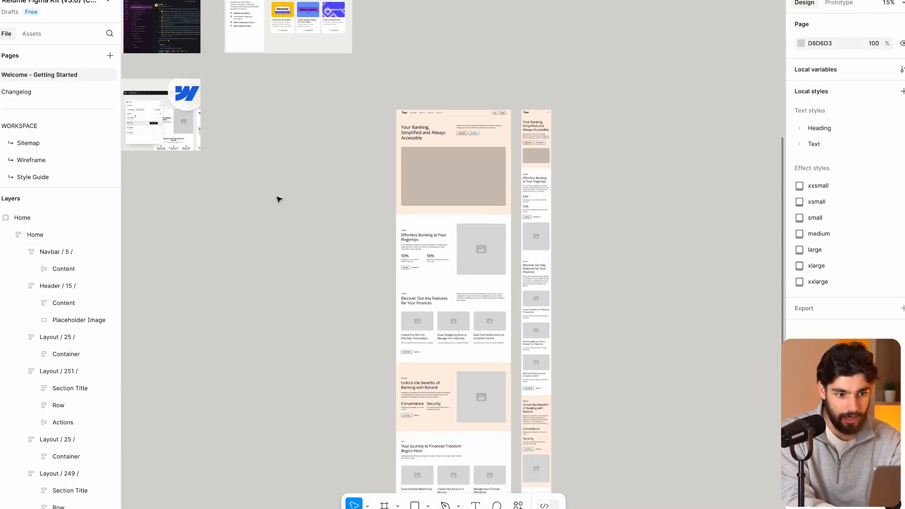
scroll(right, 3)
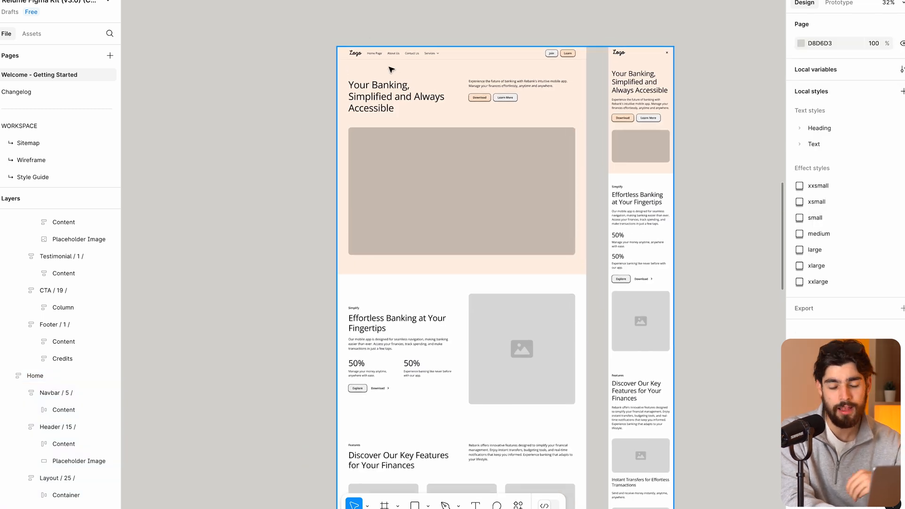
mouse_move(541, 125)
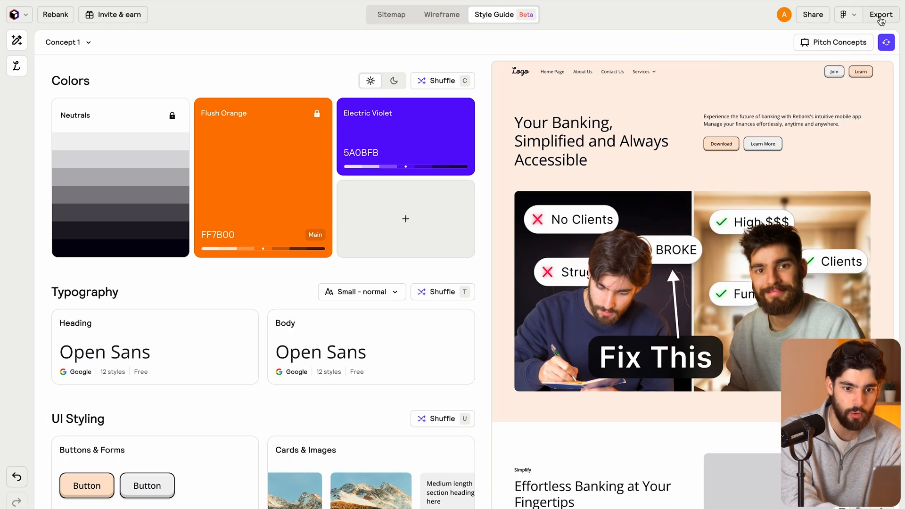
click(881, 14)
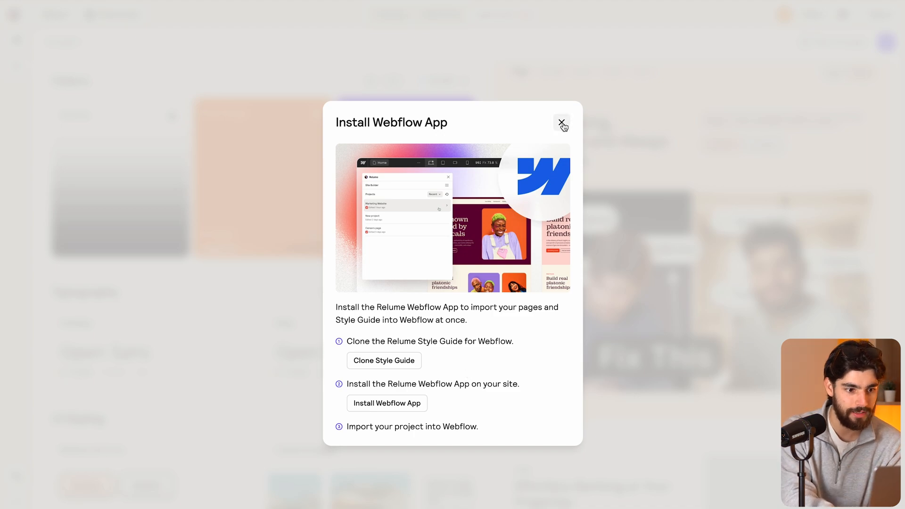
click(560, 124)
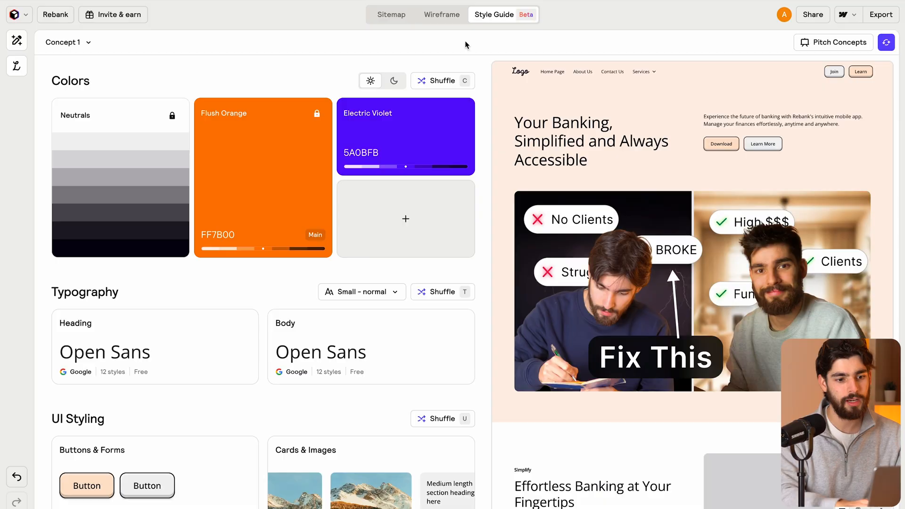